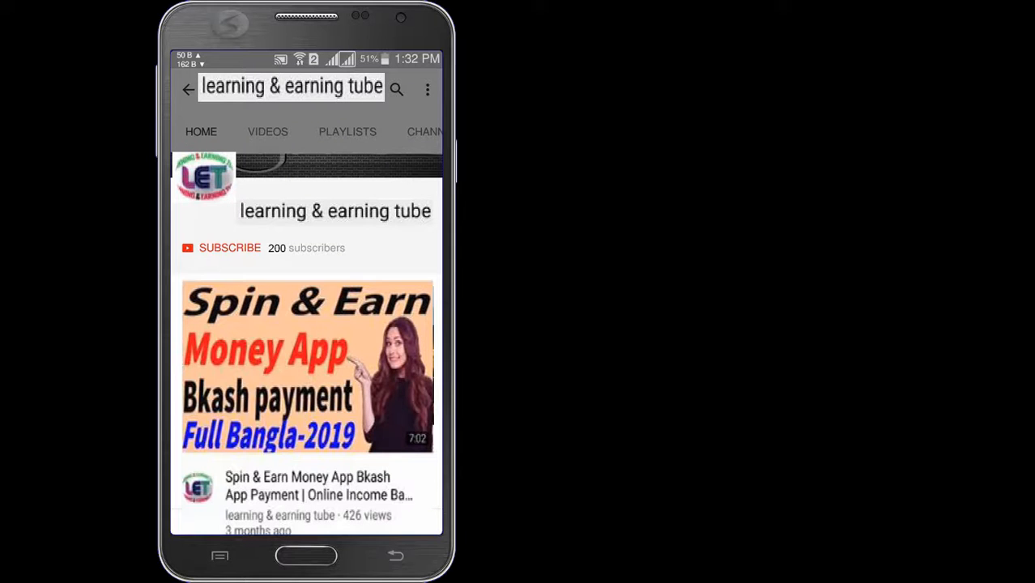
Step: Leave the phone-screen channel intro for the Google home page in Chrome
{"action": "left_click", "coordinate": [230, 248]}
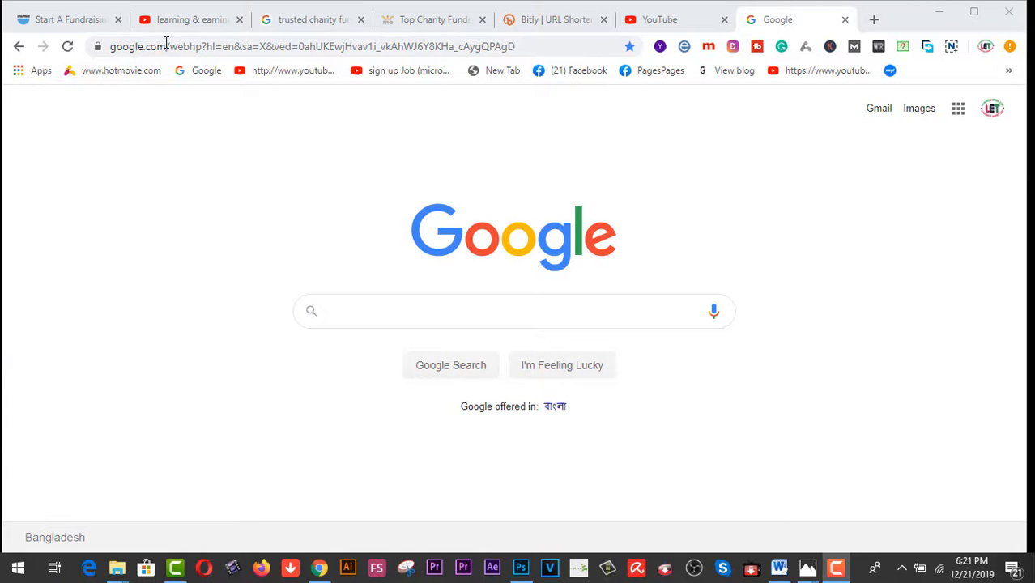
Step: Show the learning & earning tube channel tab, then return to the Chuffed start form tab
{"action": "left_click", "coordinate": [191, 20]}
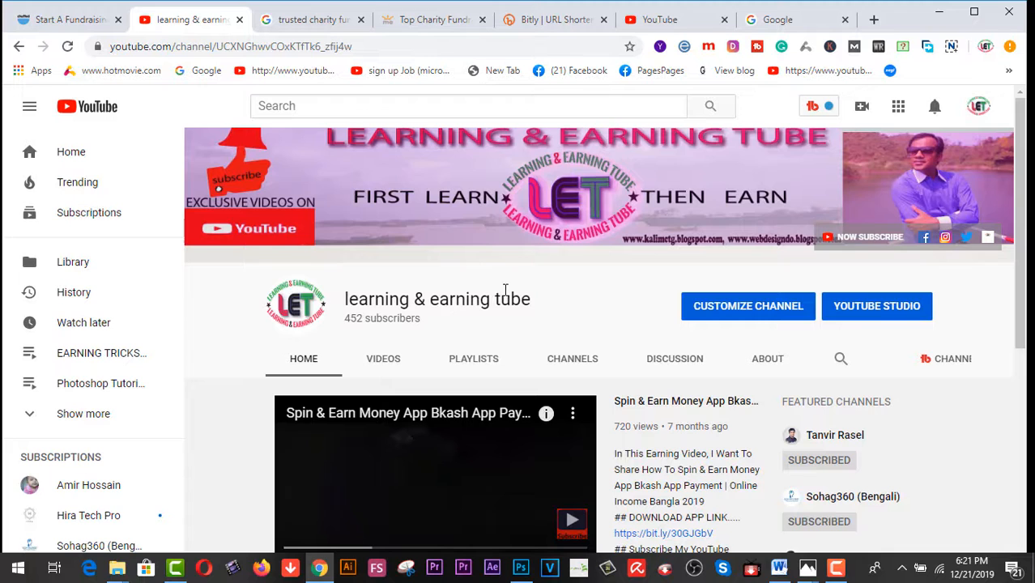
{"action": "mouse_move", "coordinate": [865, 249]}
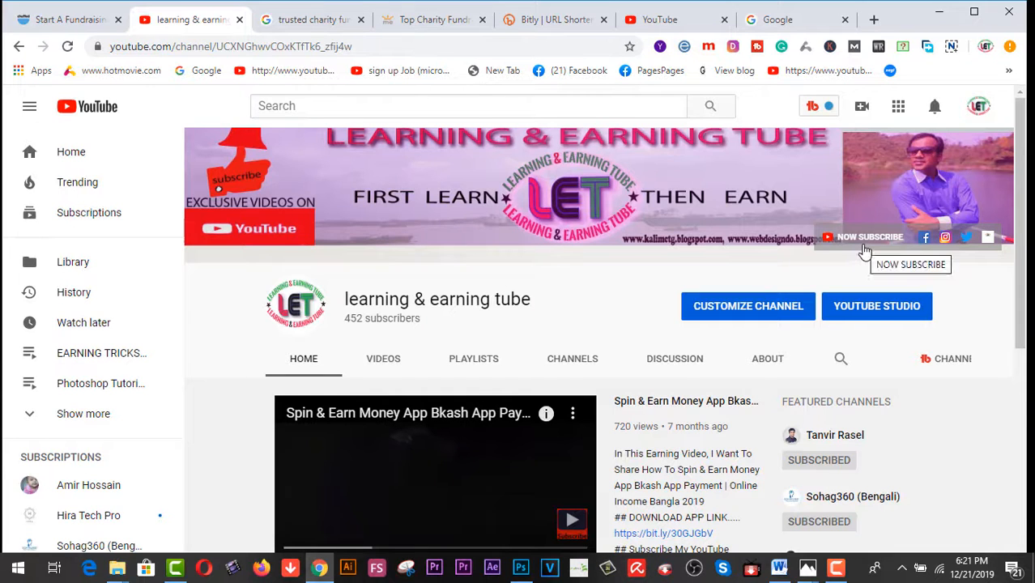
{"action": "mouse_move", "coordinate": [510, 324]}
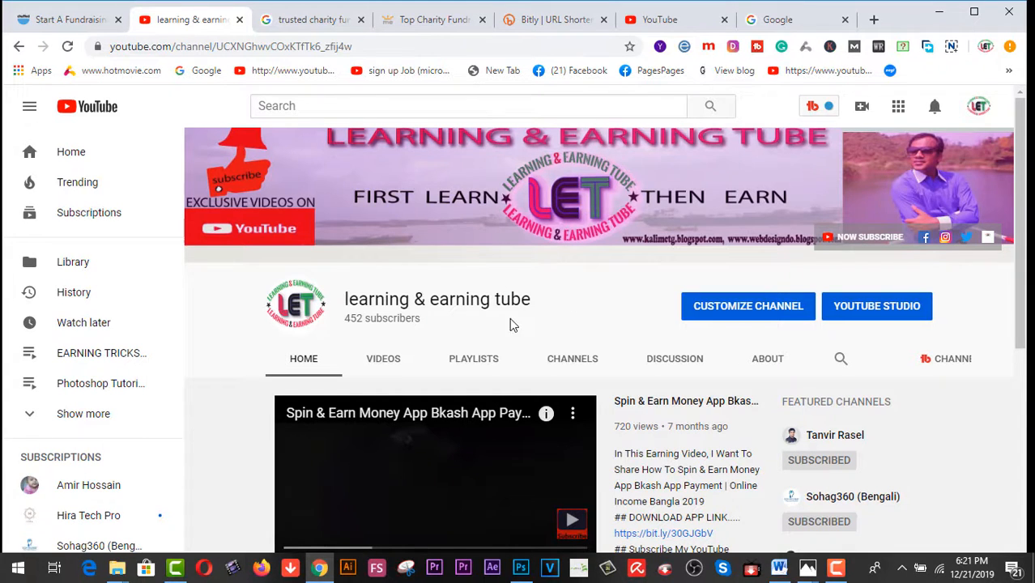
{"action": "scroll", "scroll_direction": "down", "scroll_amount": 3}
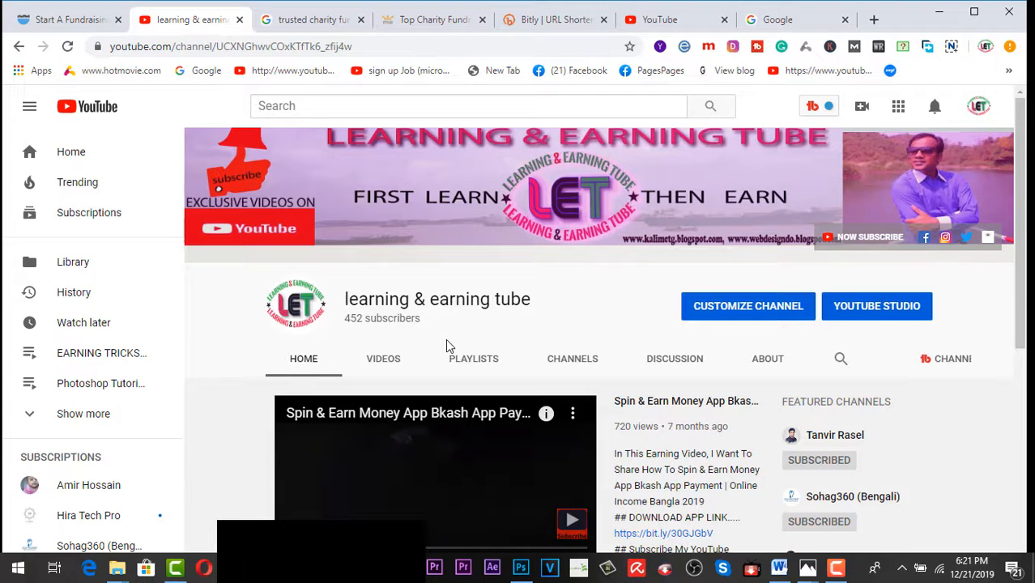
{"action": "left_click", "coordinate": [65, 20]}
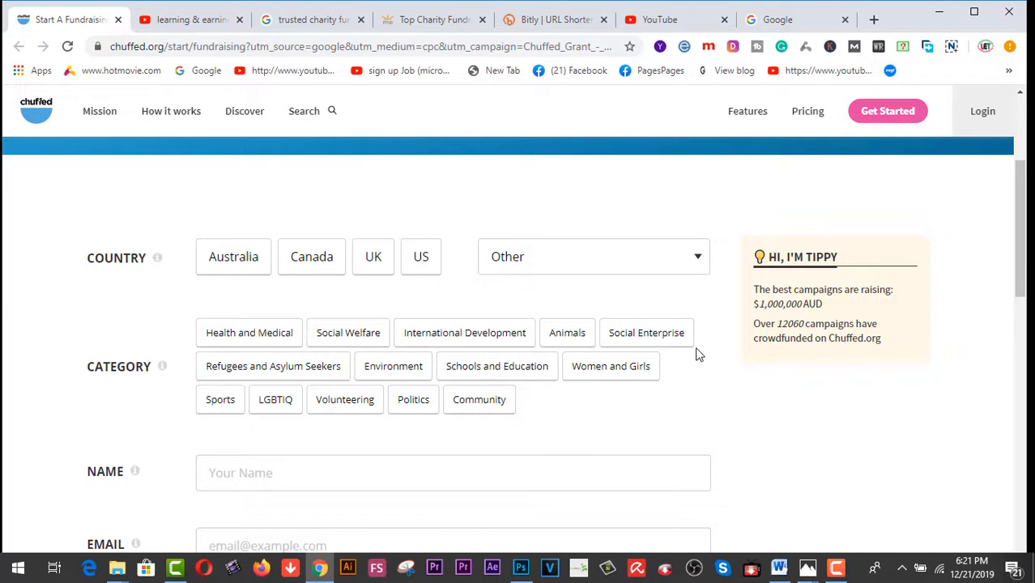
{"action": "mouse_move", "coordinate": [578, 217]}
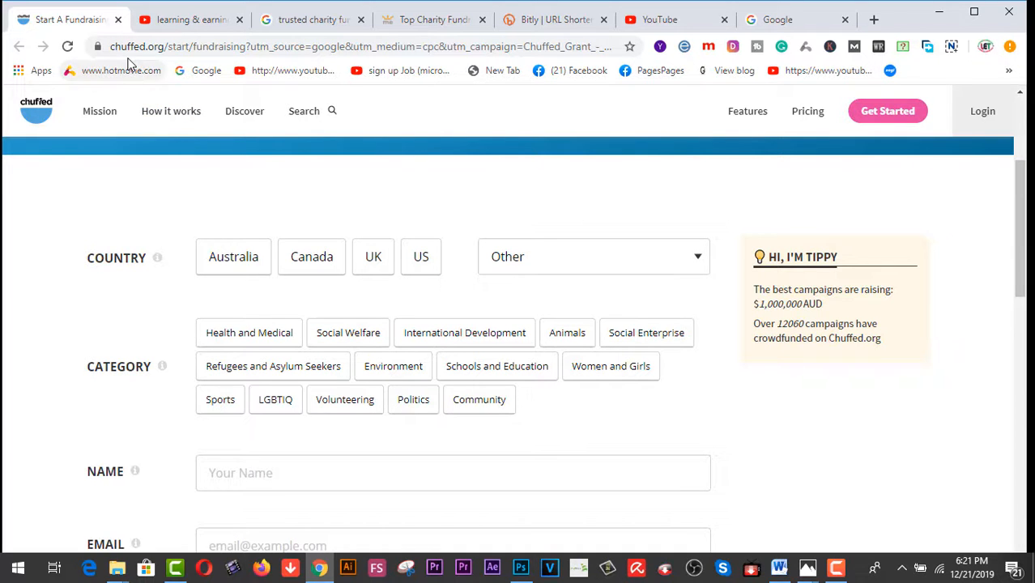
{"action": "mouse_move", "coordinate": [437, 207]}
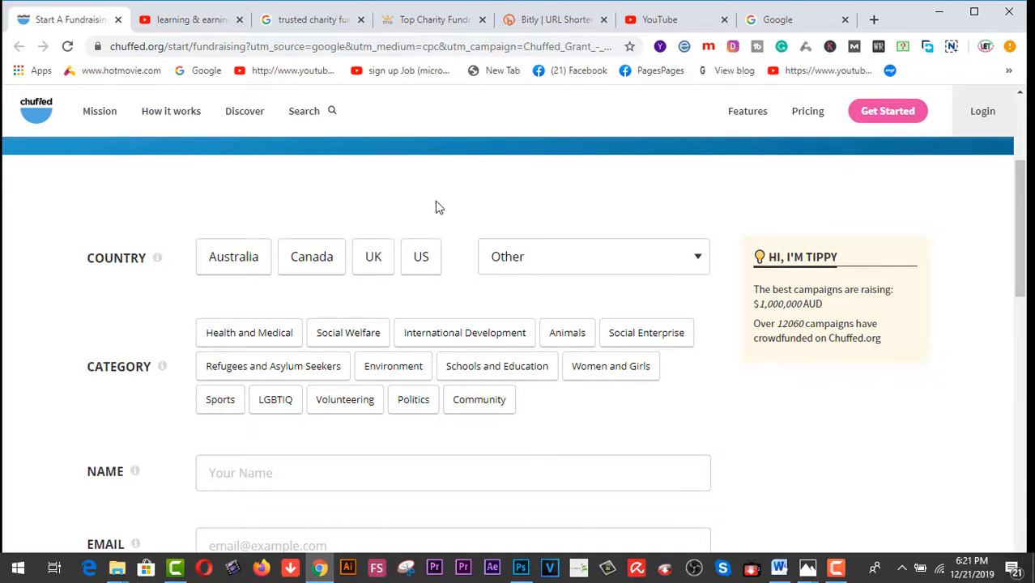
{"action": "mouse_move", "coordinate": [442, 206]}
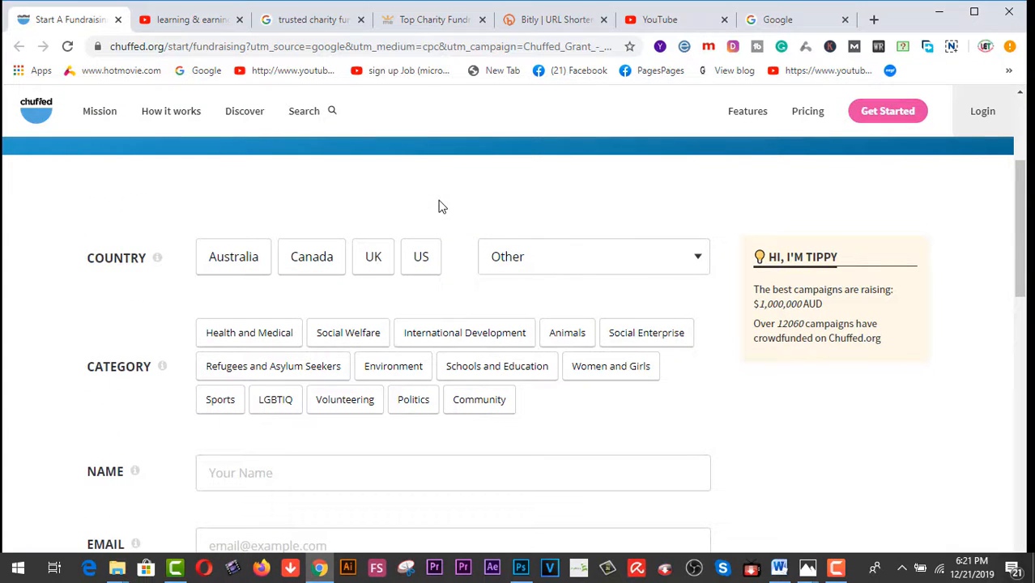
{"action": "mouse_move", "coordinate": [317, 281]}
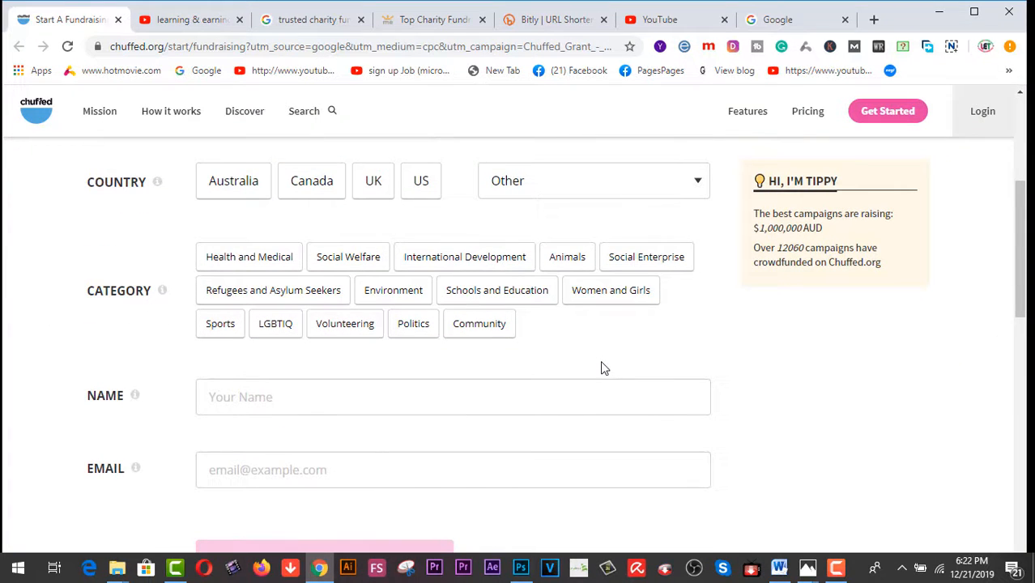
{"action": "mouse_move", "coordinate": [267, 283]}
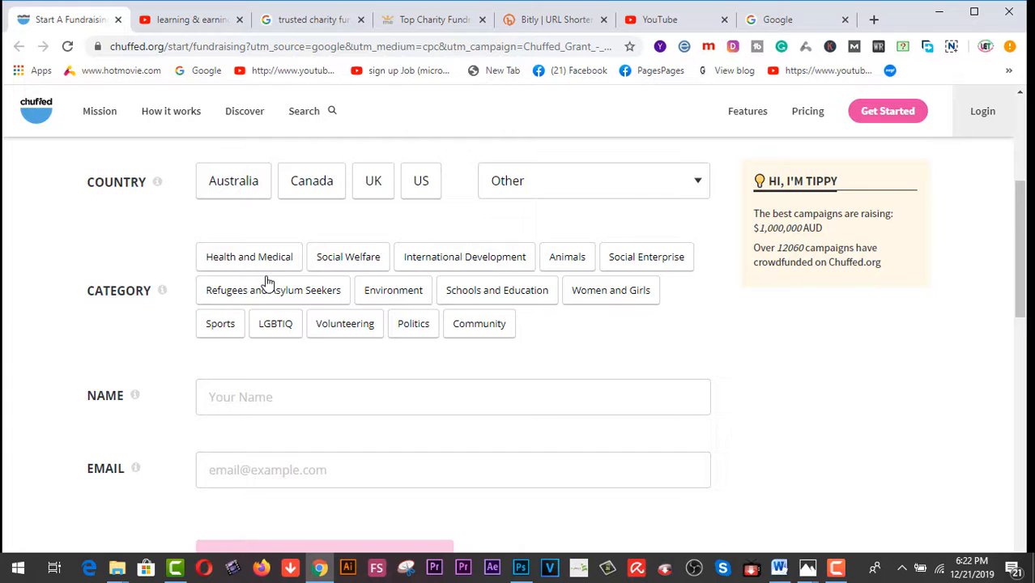
{"action": "mouse_move", "coordinate": [327, 272]}
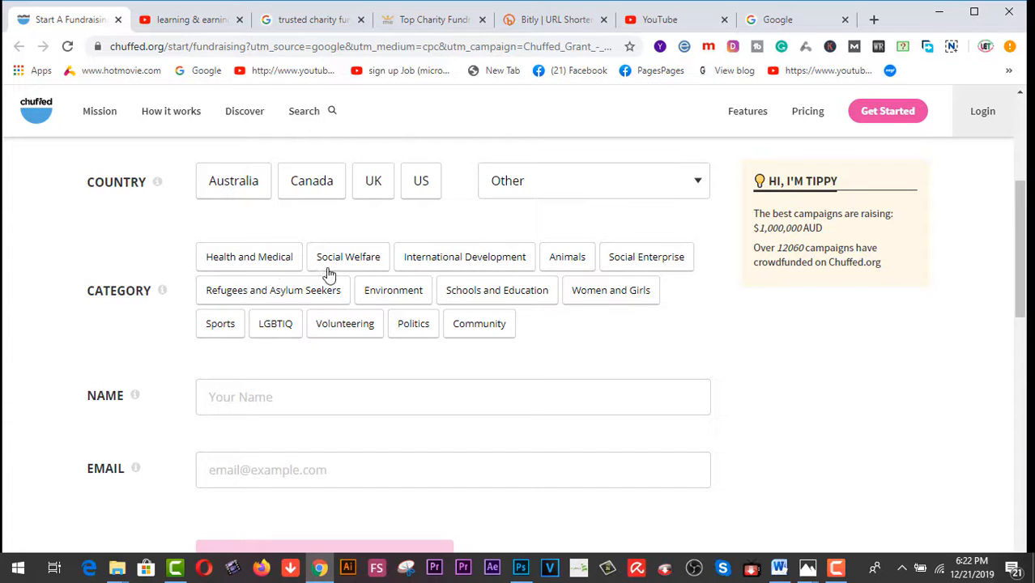
{"action": "mouse_move", "coordinate": [486, 275]}
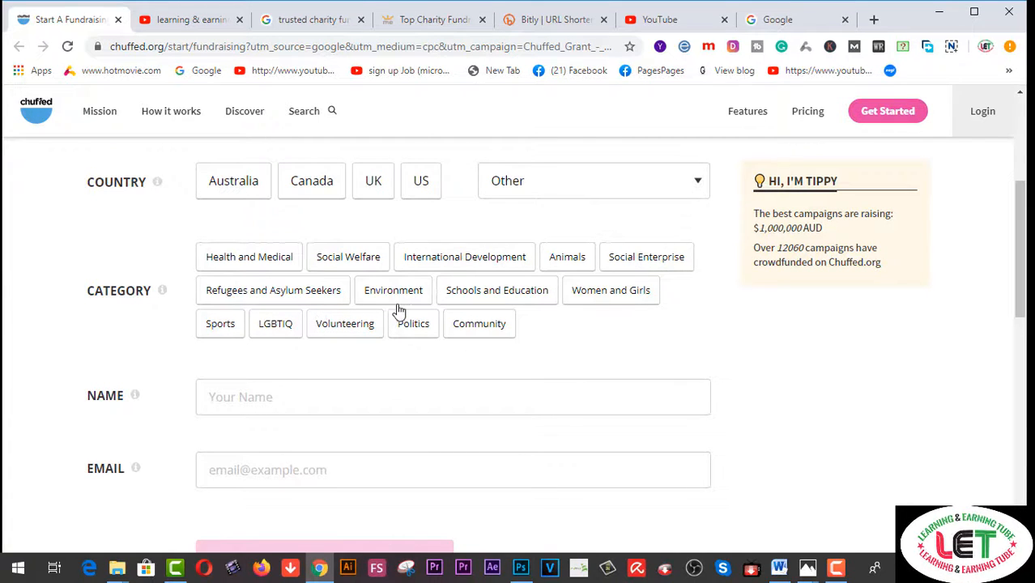
{"action": "mouse_move", "coordinate": [538, 315]}
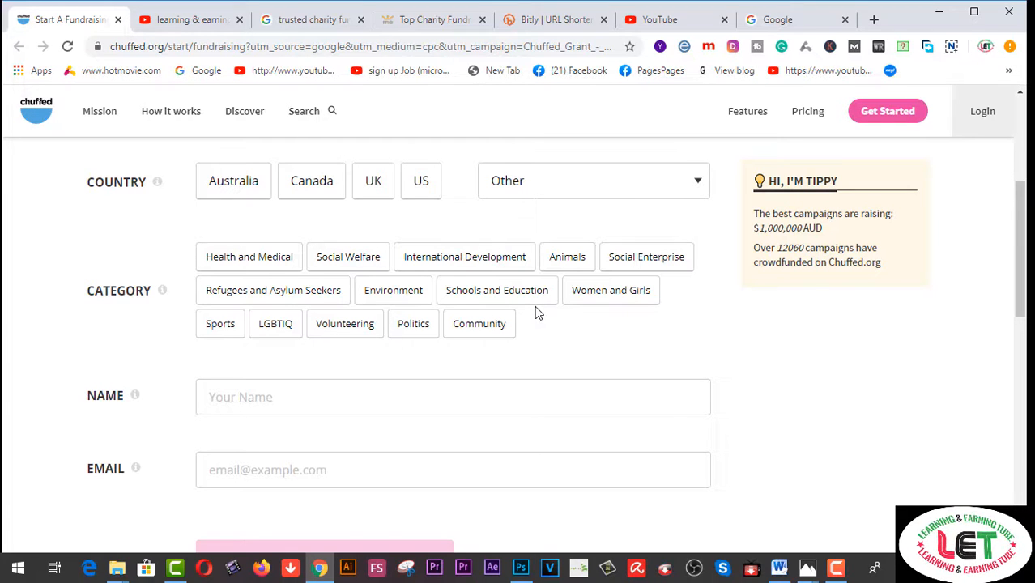
{"action": "mouse_move", "coordinate": [262, 357]}
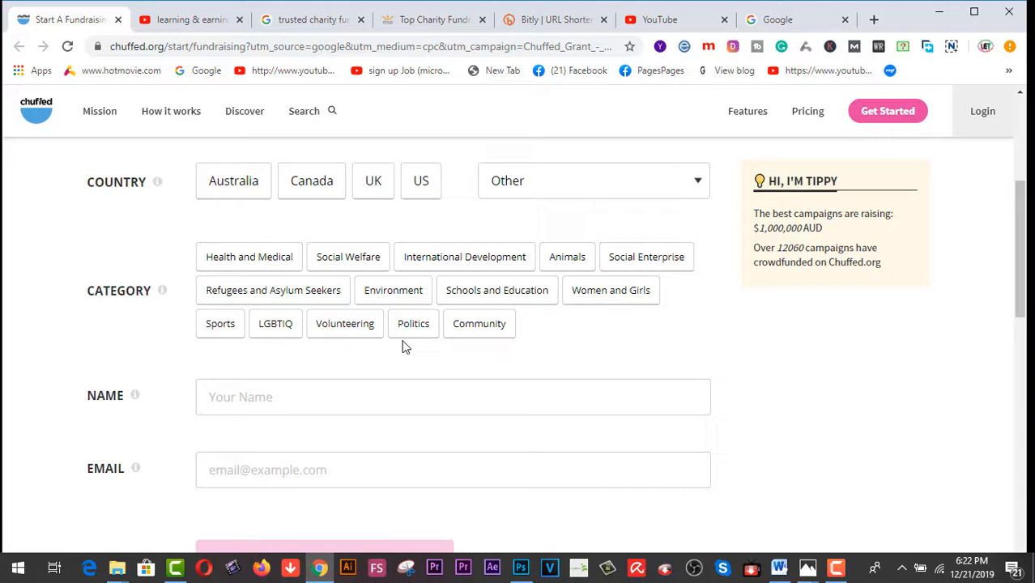
{"action": "scroll", "scroll_direction": "down", "scroll_amount": 3}
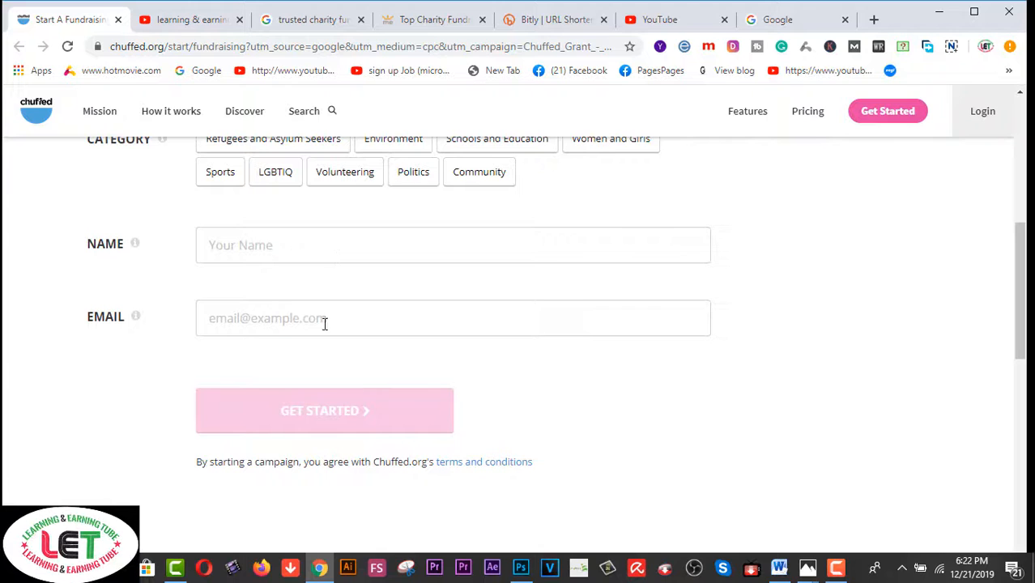
{"action": "left_click", "coordinate": [453, 317]}
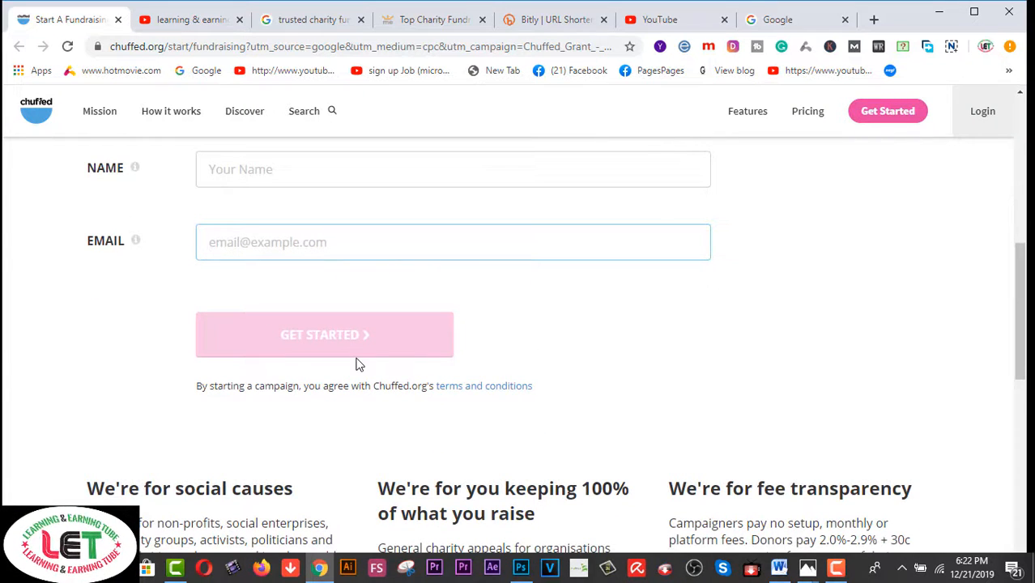
{"action": "scroll", "scroll_direction": "down", "scroll_amount": 3}
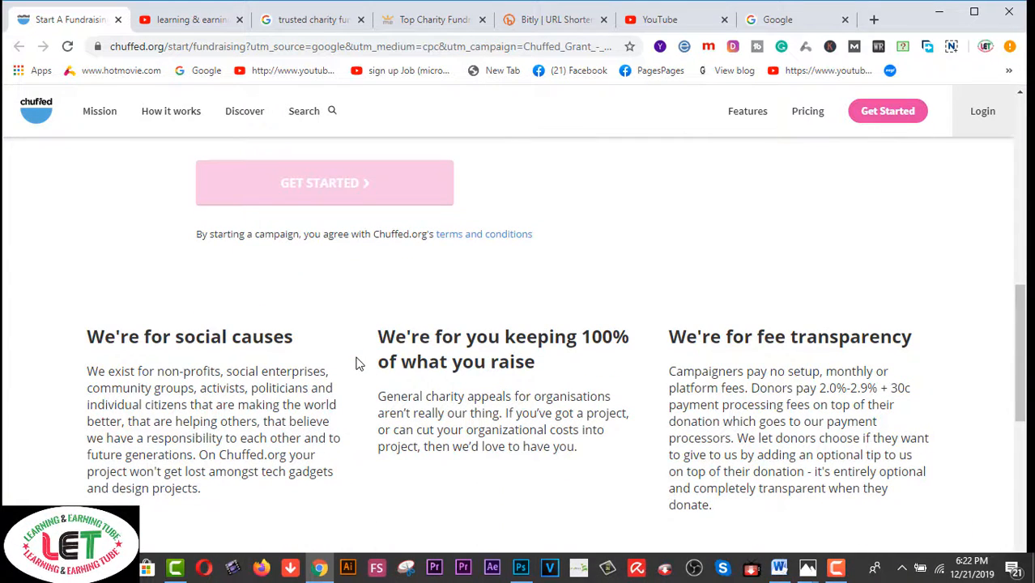
{"action": "scroll", "scroll_direction": "down", "scroll_amount": 3}
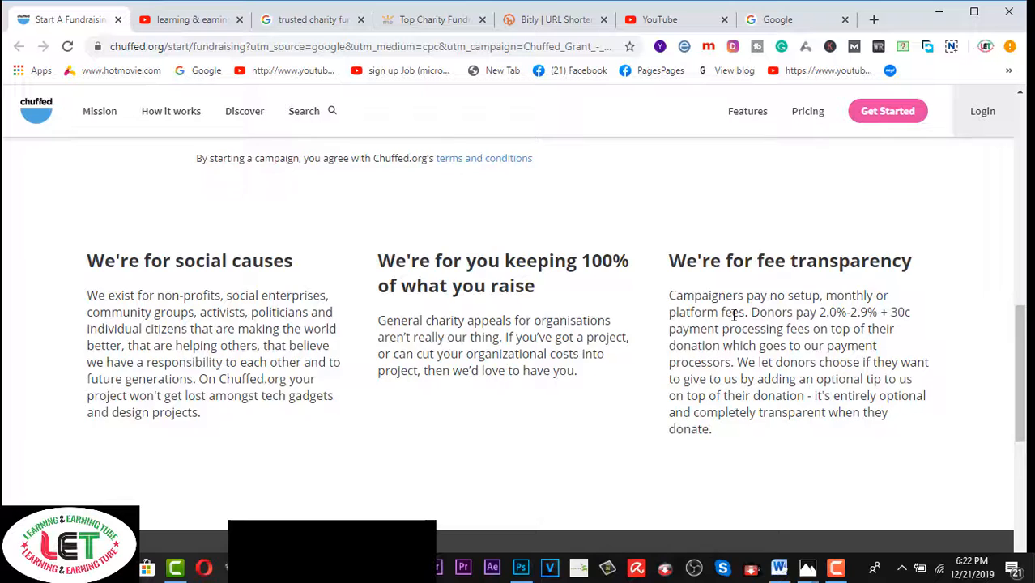
{"action": "scroll", "scroll_direction": "down", "scroll_amount": 3}
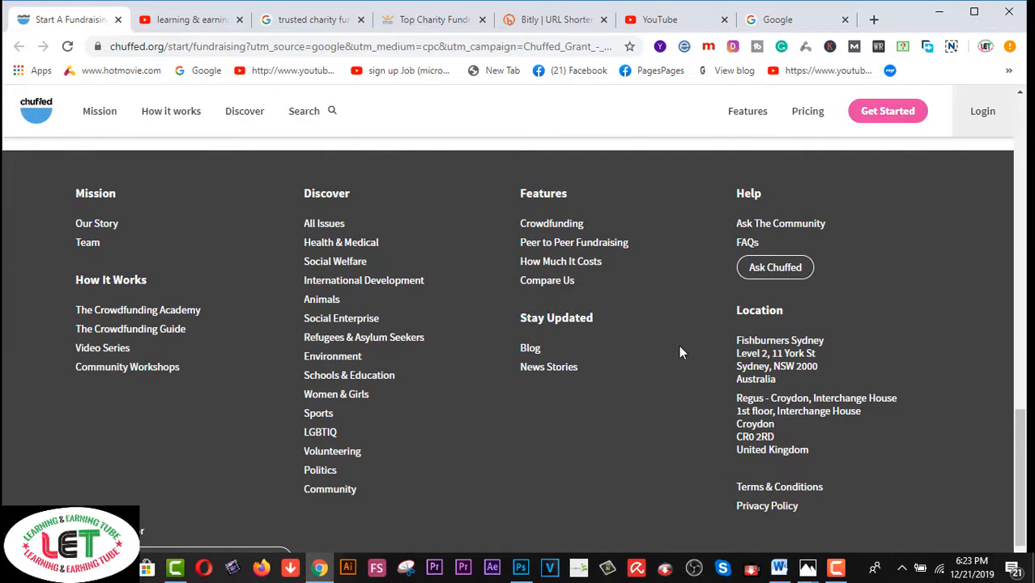
{"action": "mouse_move", "coordinate": [693, 327]}
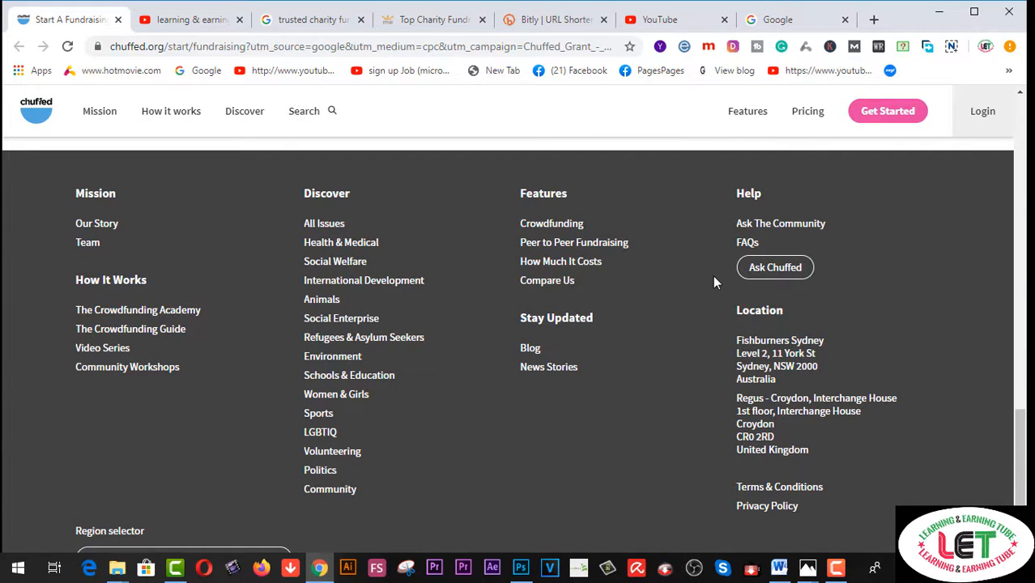
{"action": "mouse_move", "coordinate": [551, 356]}
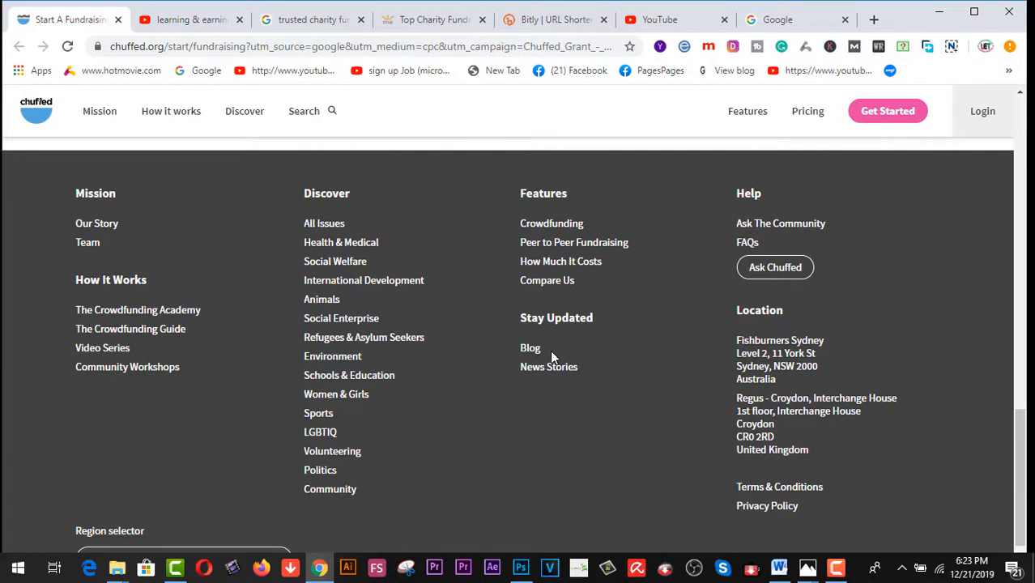
{"action": "scroll", "scroll_direction": "up", "scroll_amount": 3}
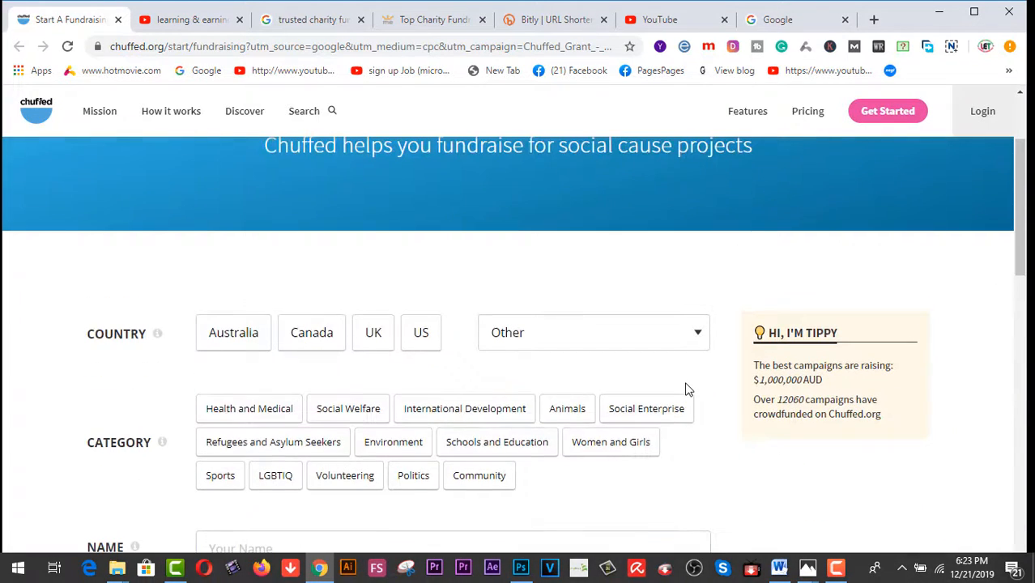
{"action": "mouse_move", "coordinate": [660, 339]}
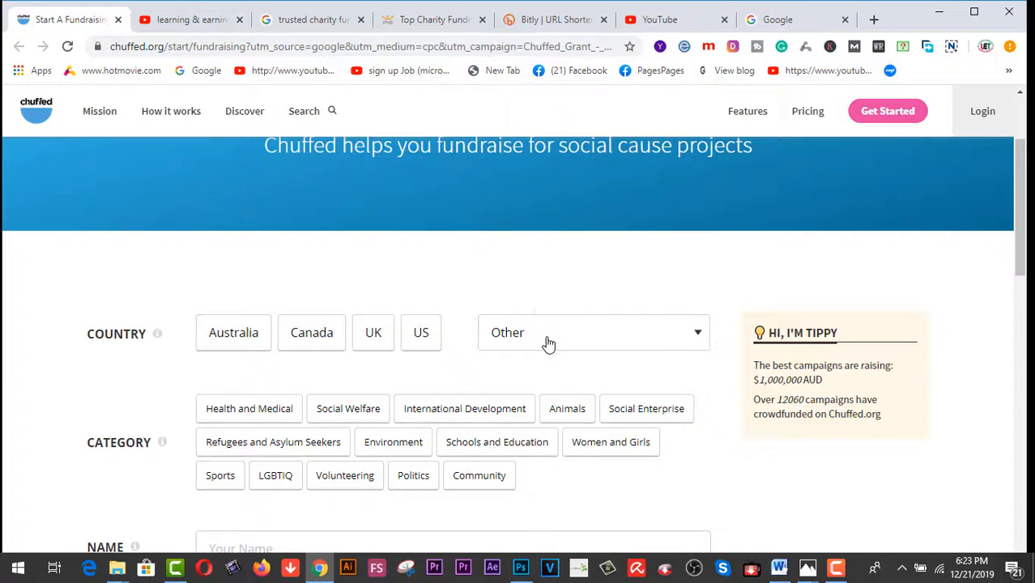
Step: Pick Schools and Education as the category on the start form, leaving Name blank
{"action": "left_click", "coordinate": [593, 332]}
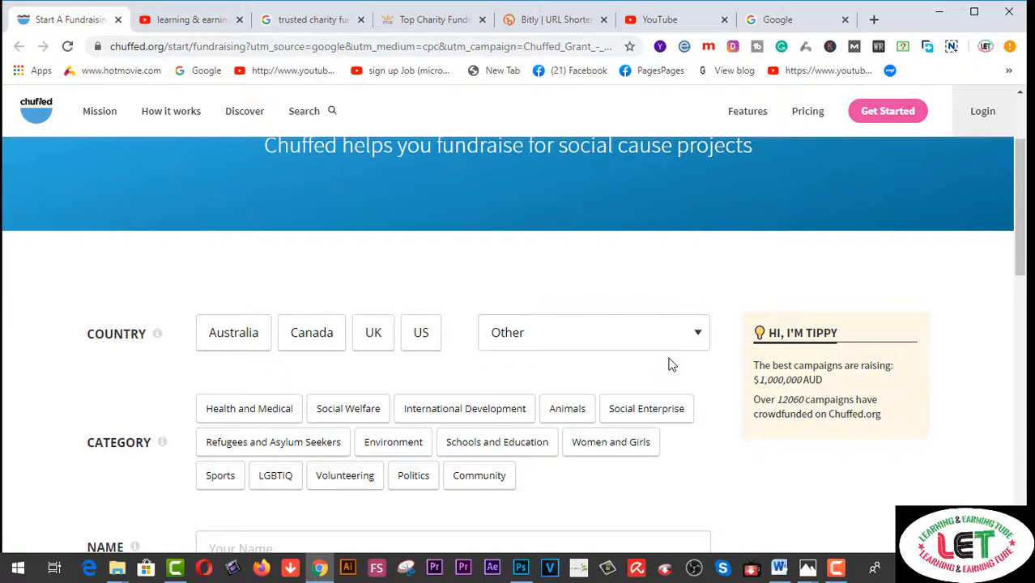
{"action": "scroll", "scroll_direction": "down", "scroll_amount": 3}
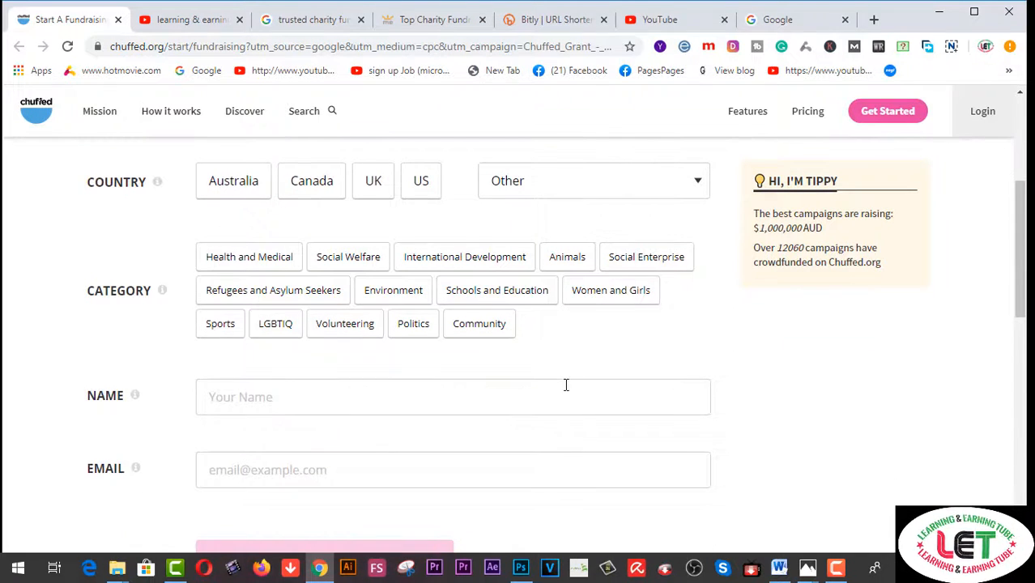
{"action": "left_click", "coordinate": [495, 290]}
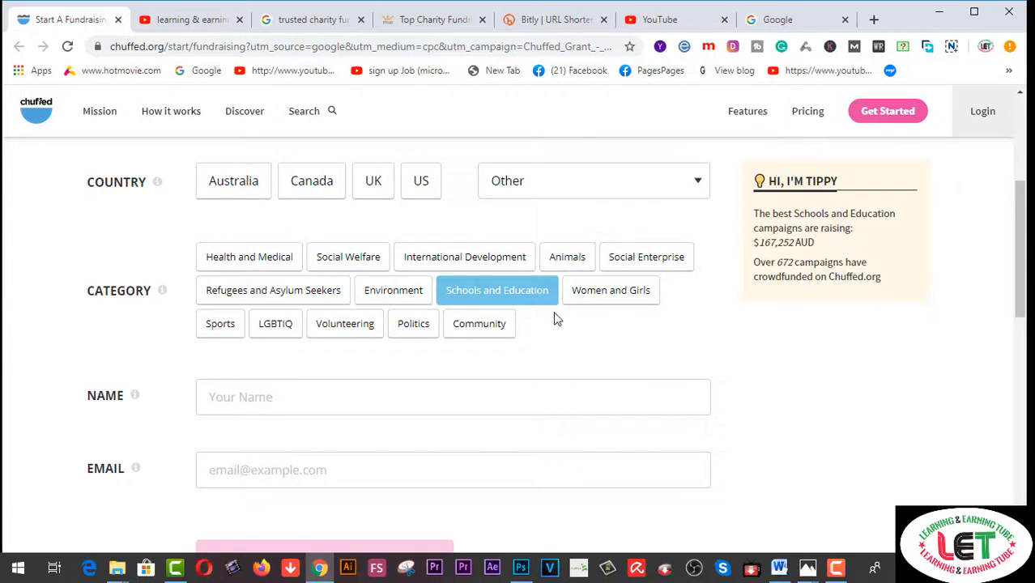
{"action": "mouse_move", "coordinate": [809, 227]}
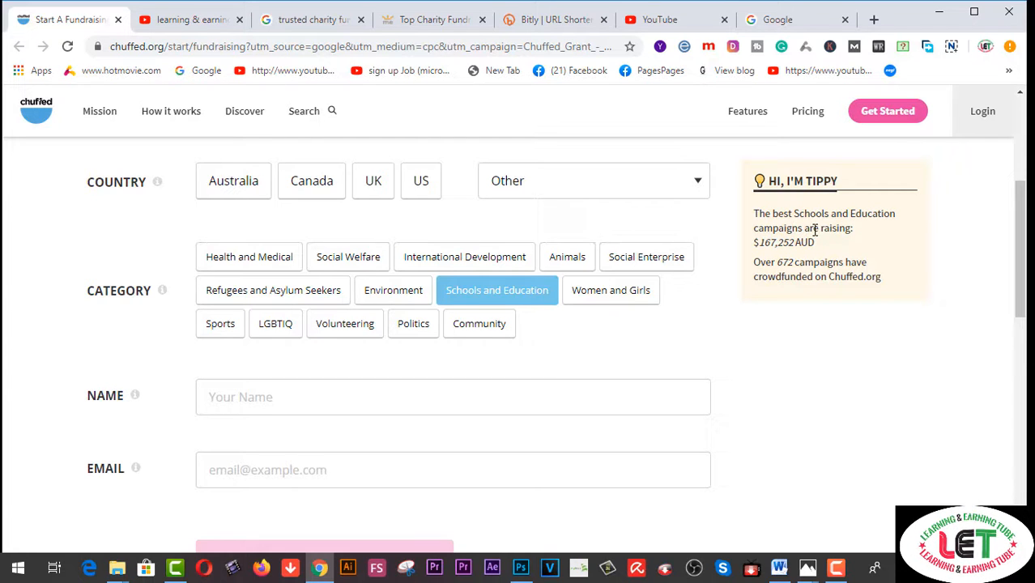
{"action": "mouse_move", "coordinate": [835, 251]}
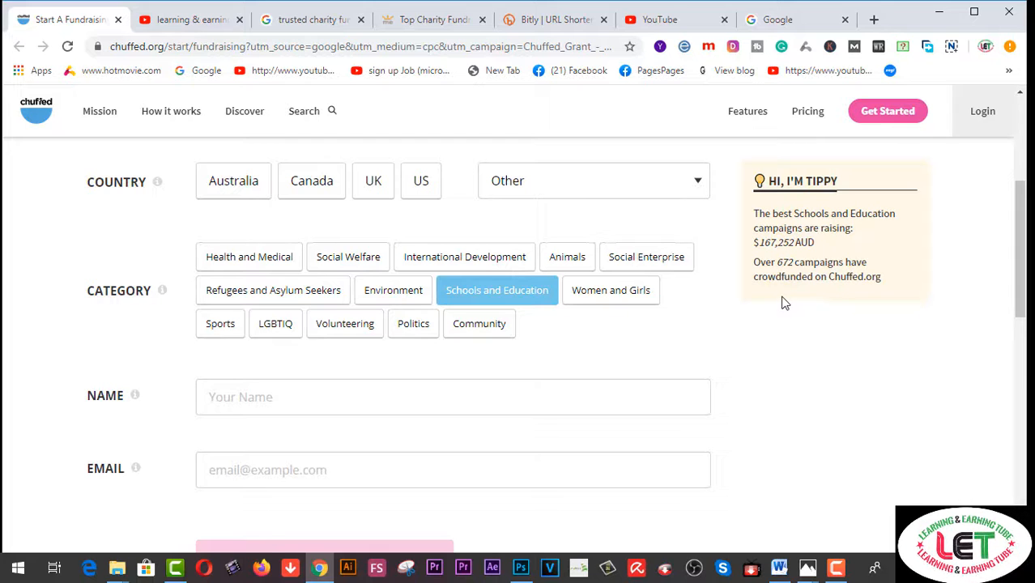
{"action": "scroll", "scroll_direction": "down", "scroll_amount": 3}
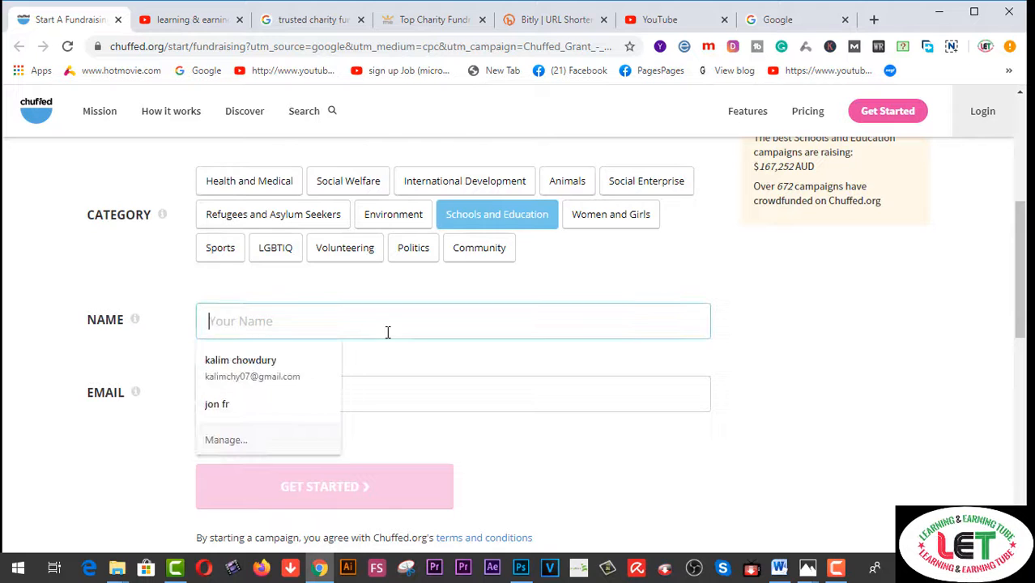
Step: Start the Schools and Education campaign and dismiss the continue-later notice in the Basics editor
{"action": "left_click", "coordinate": [240, 359]}
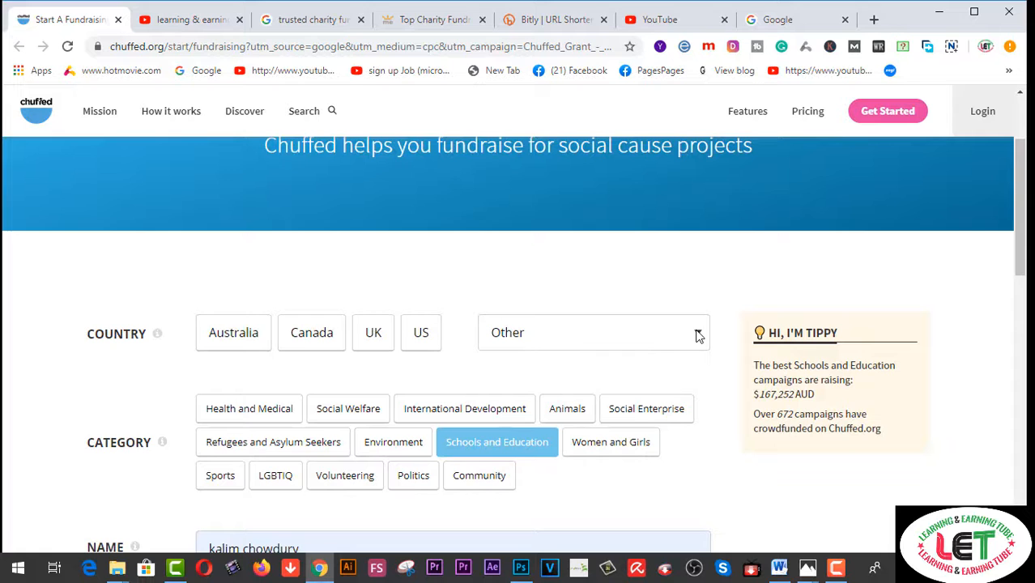
{"action": "left_click", "coordinate": [233, 332]}
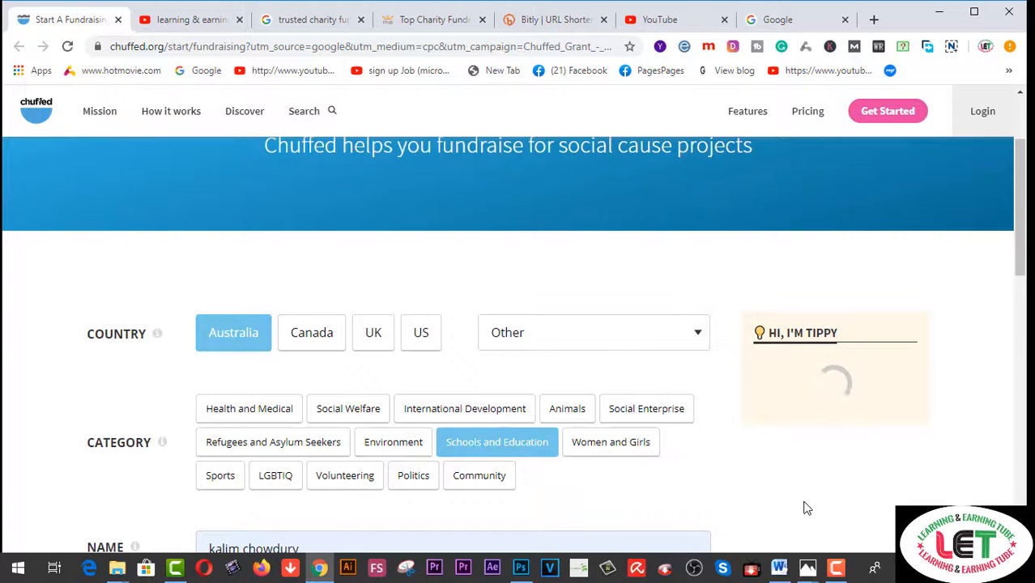
{"action": "scroll", "scroll_direction": "down", "scroll_amount": 3}
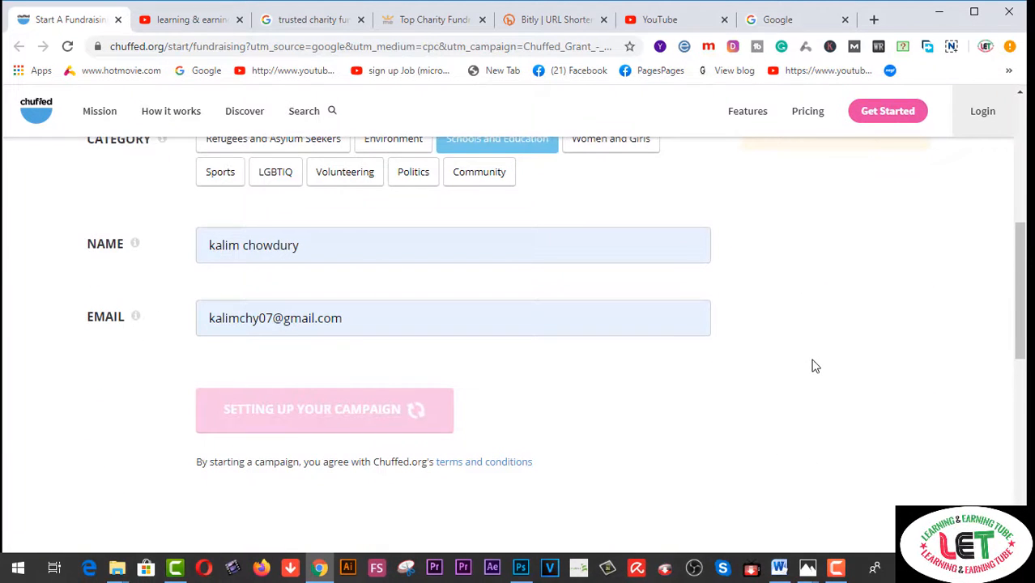
{"action": "left_click", "coordinate": [324, 408]}
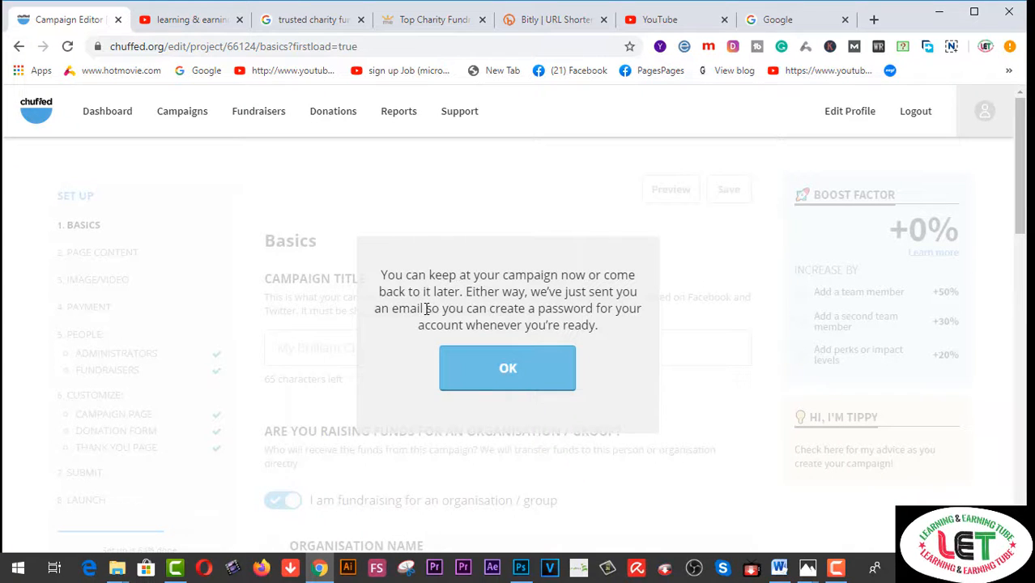
{"action": "mouse_move", "coordinate": [575, 305]}
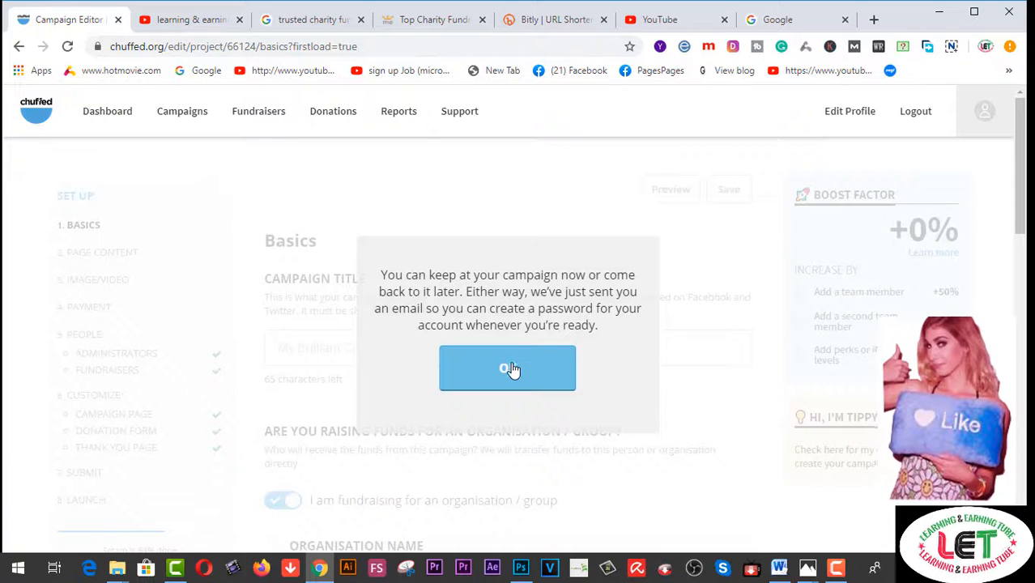
{"action": "left_click", "coordinate": [507, 369]}
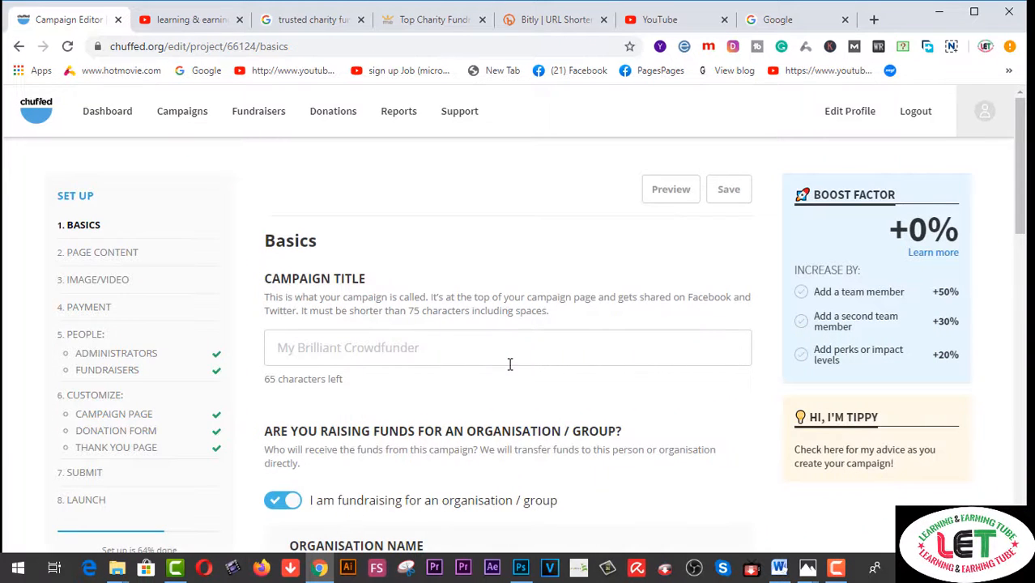
Step: Enter SCHOOL & EDUCATION as the campaign title
{"action": "scroll", "scroll_direction": "down", "scroll_amount": 3}
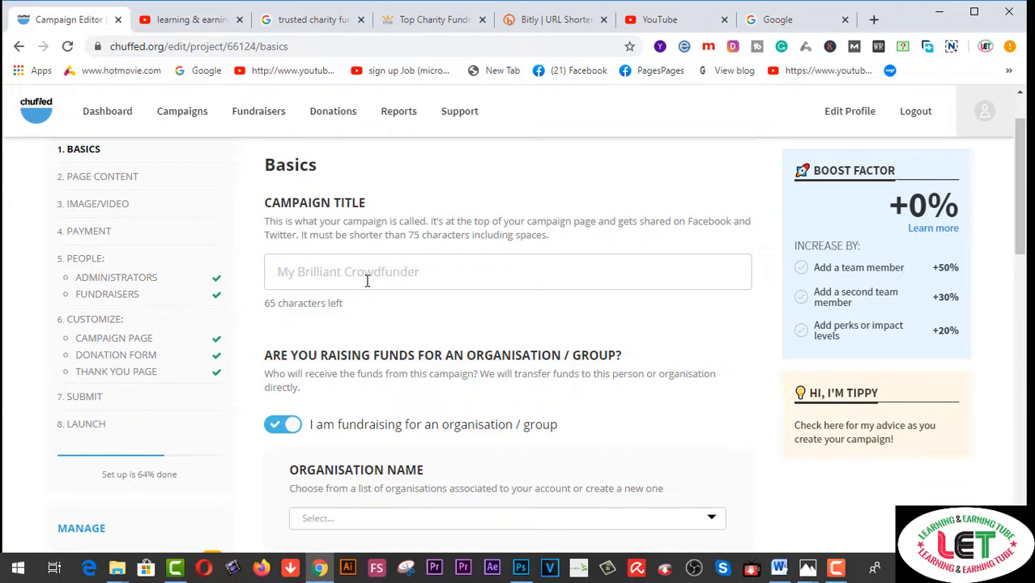
{"action": "left_click", "coordinate": [508, 272]}
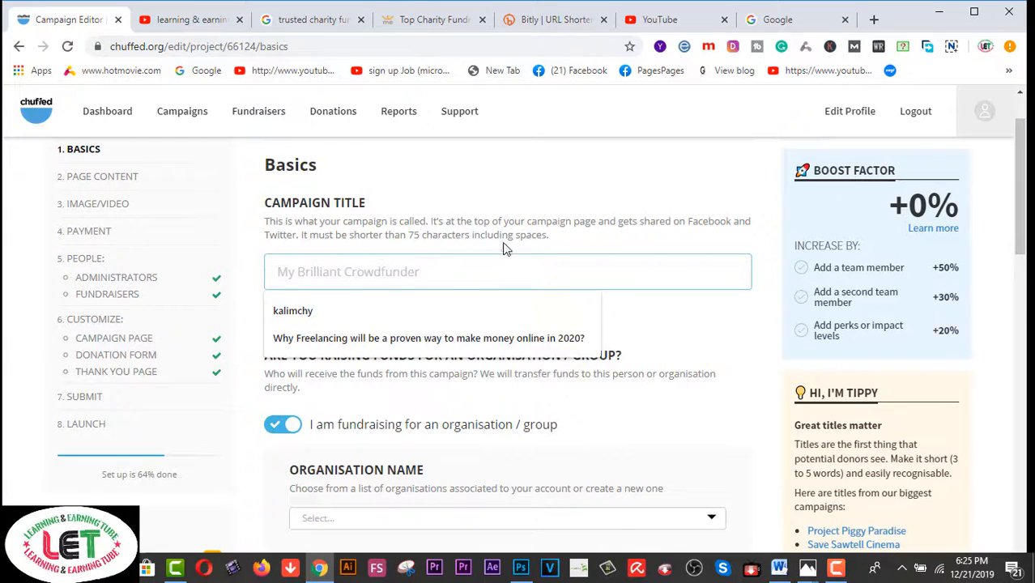
{"action": "mouse_move", "coordinate": [632, 242]}
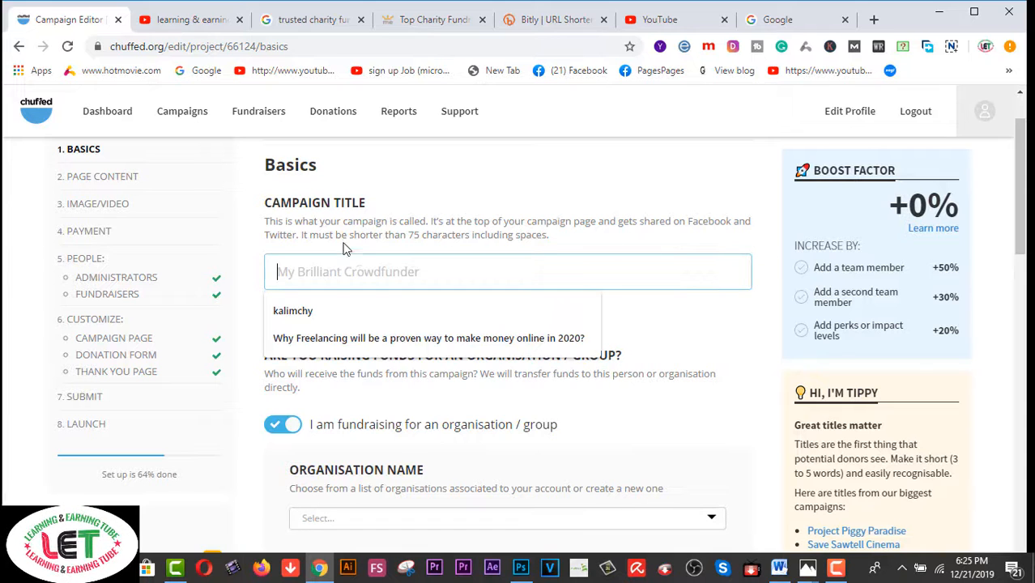
{"action": "mouse_move", "coordinate": [395, 252]}
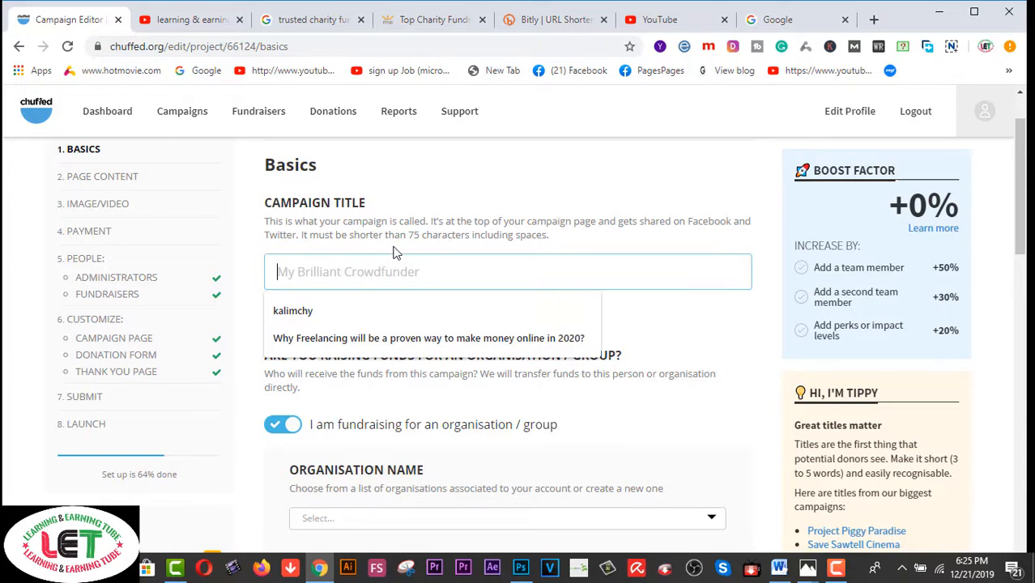
{"action": "mouse_move", "coordinate": [502, 256]}
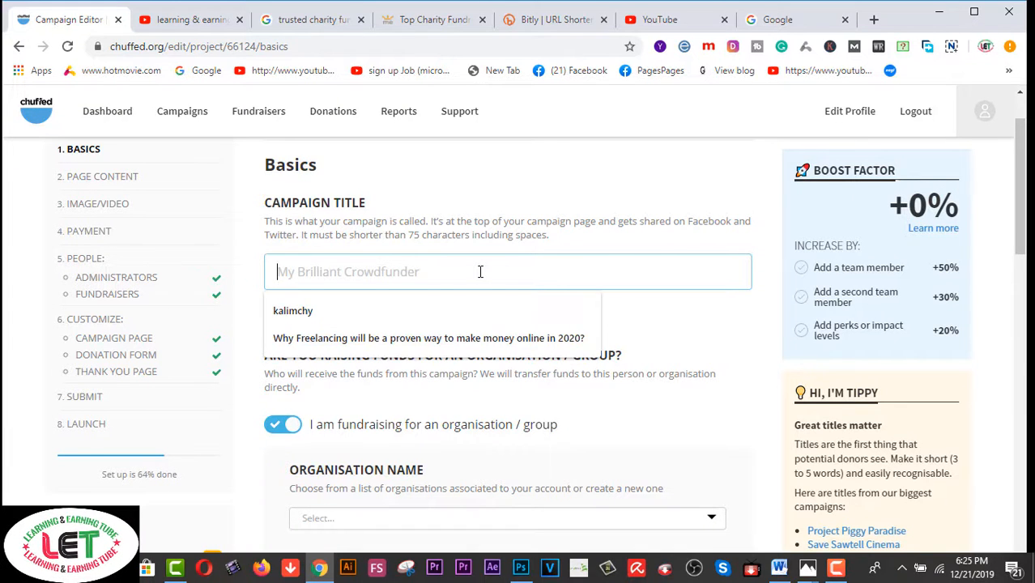
{"action": "type", "text": "SCHOOL & EDUCATI"}
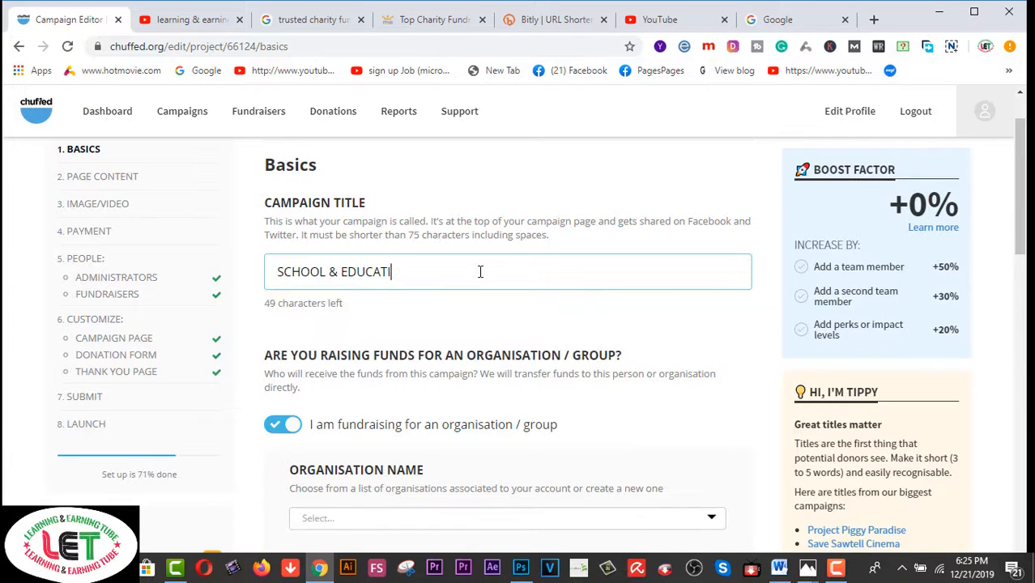
{"action": "type", "text": "ON"}
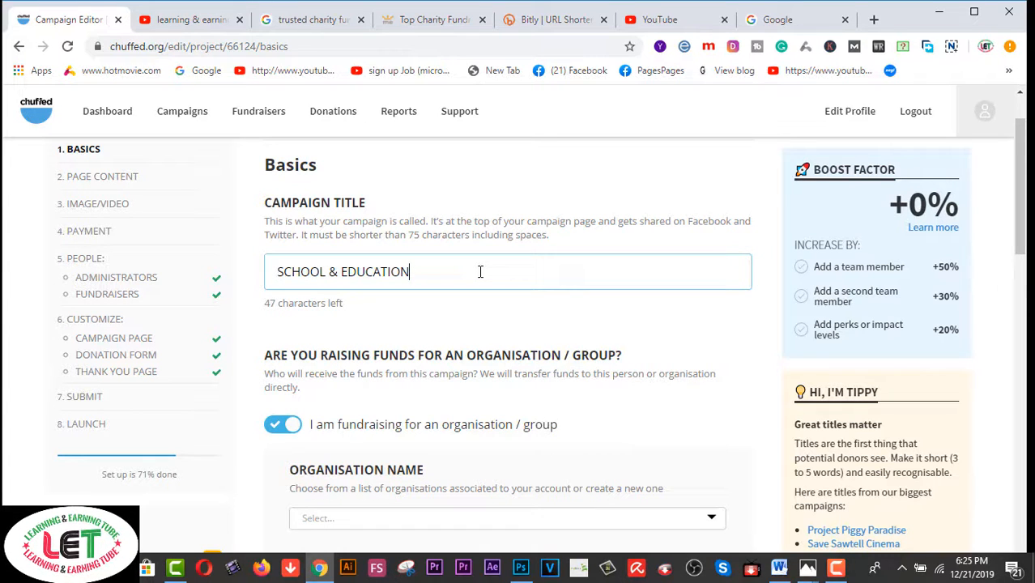
{"action": "scroll", "scroll_direction": "down", "scroll_amount": 3}
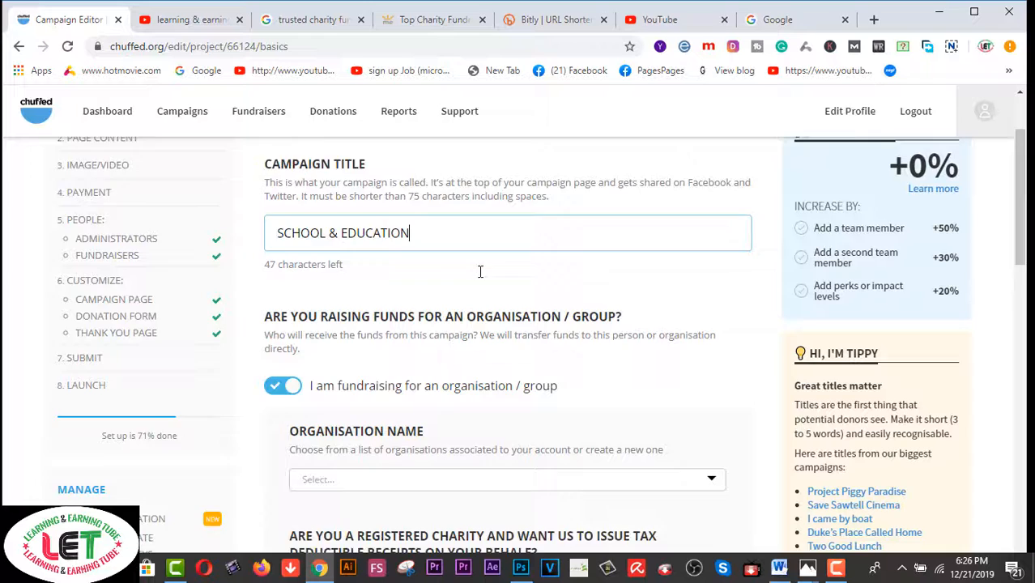
{"action": "scroll", "scroll_direction": "down", "scroll_amount": 3}
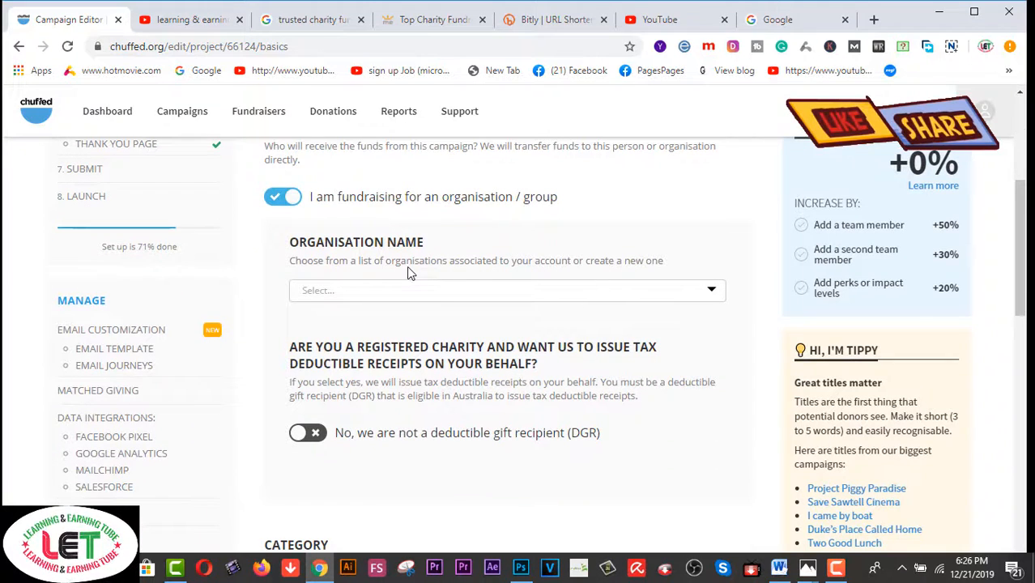
Step: Enter SPZUDM as the organisation name and reach the target and duration section
{"action": "left_click", "coordinate": [508, 290]}
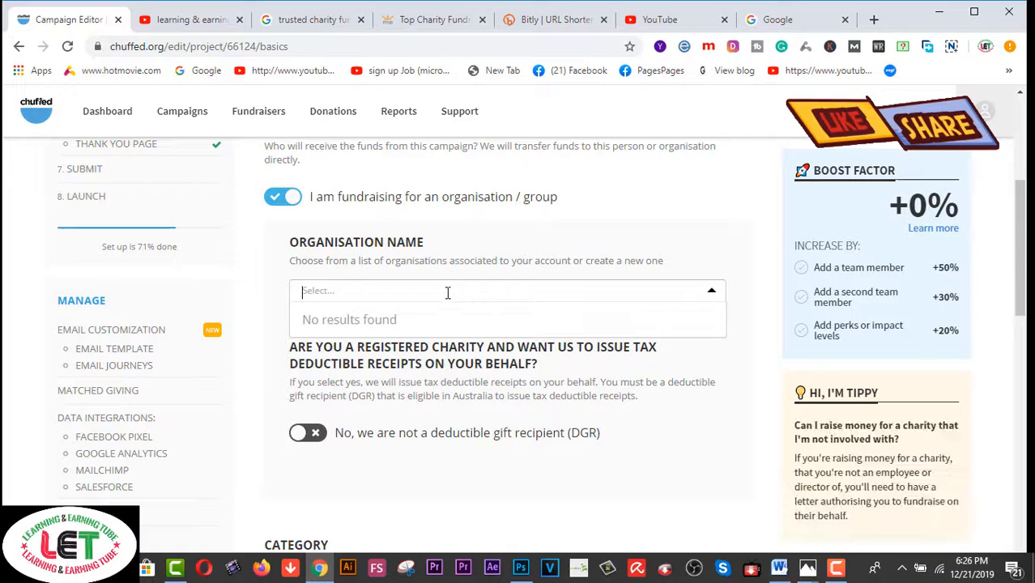
{"action": "type", "text": "SP"}
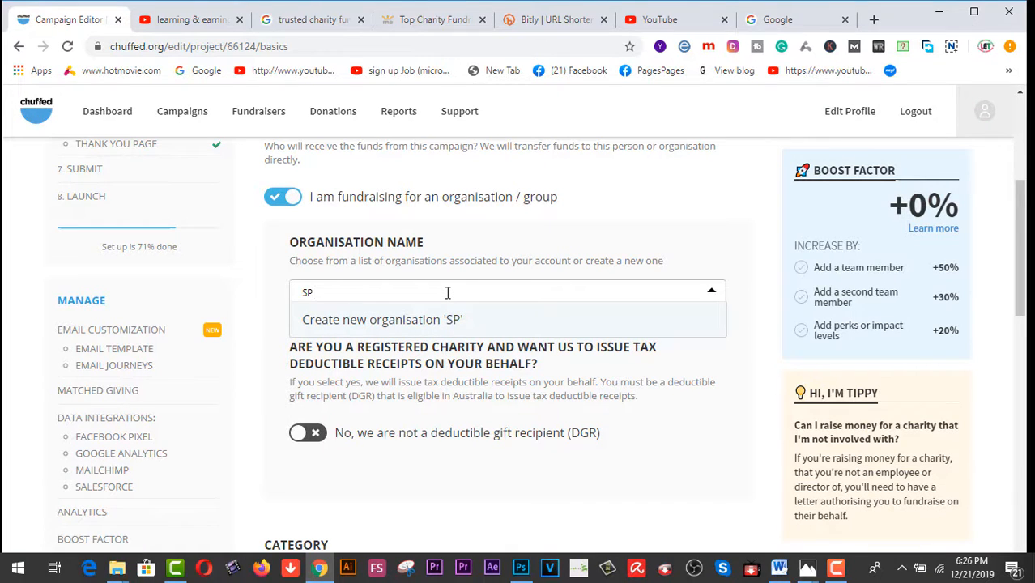
{"action": "type", "text": "ZUD"}
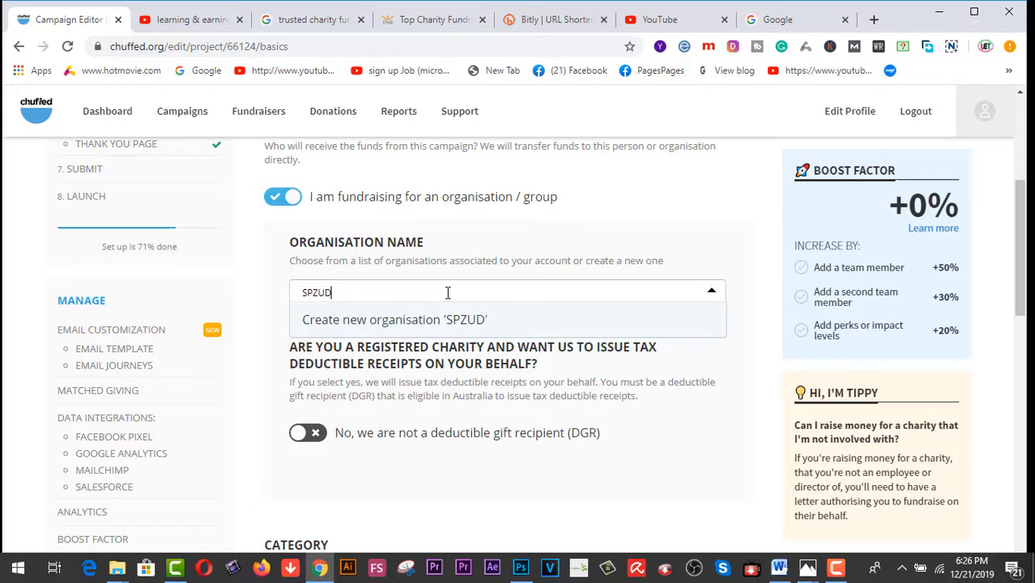
{"action": "type", "text": "M"}
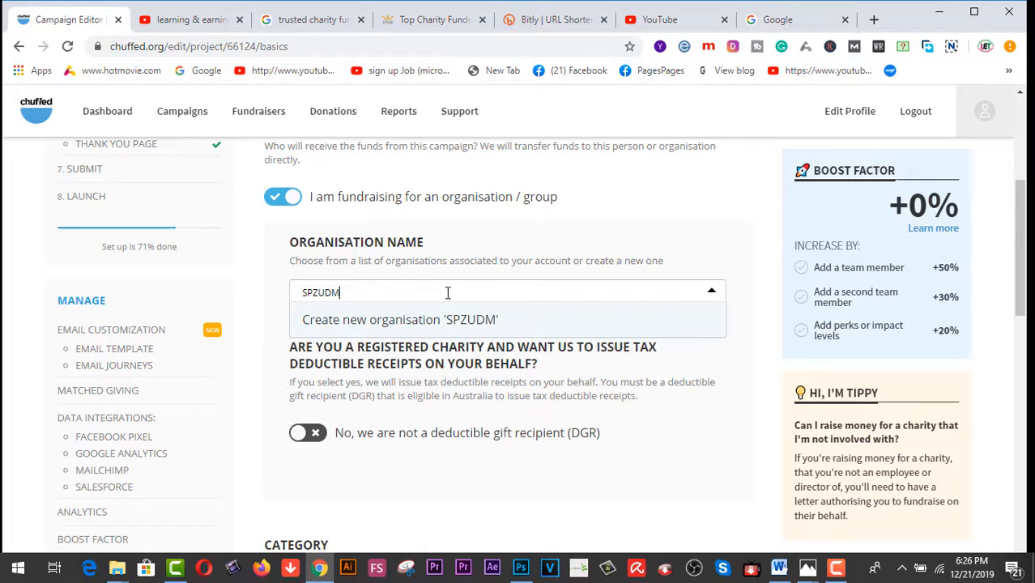
{"action": "mouse_move", "coordinate": [451, 326]}
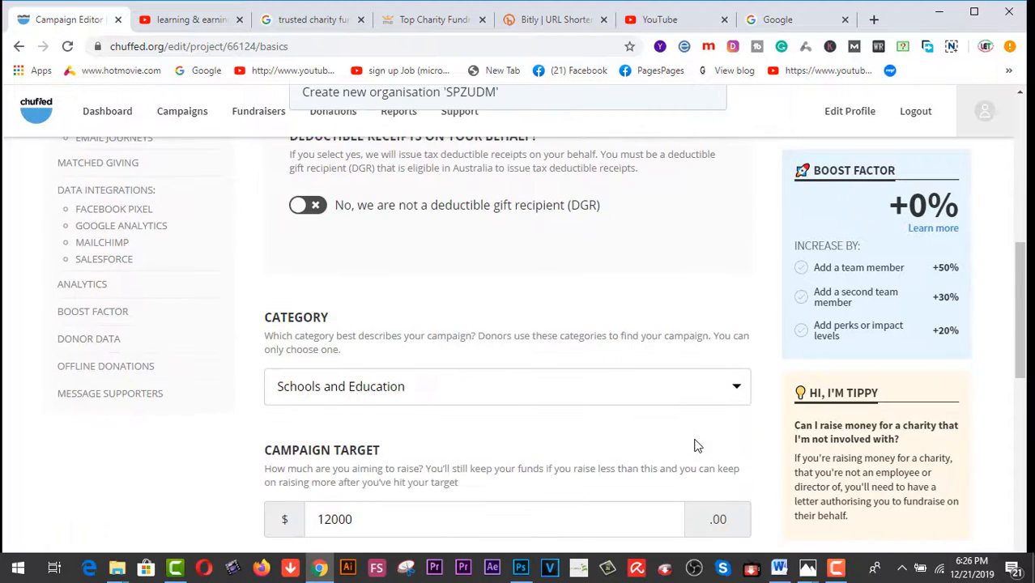
{"action": "scroll", "scroll_direction": "down", "scroll_amount": 3}
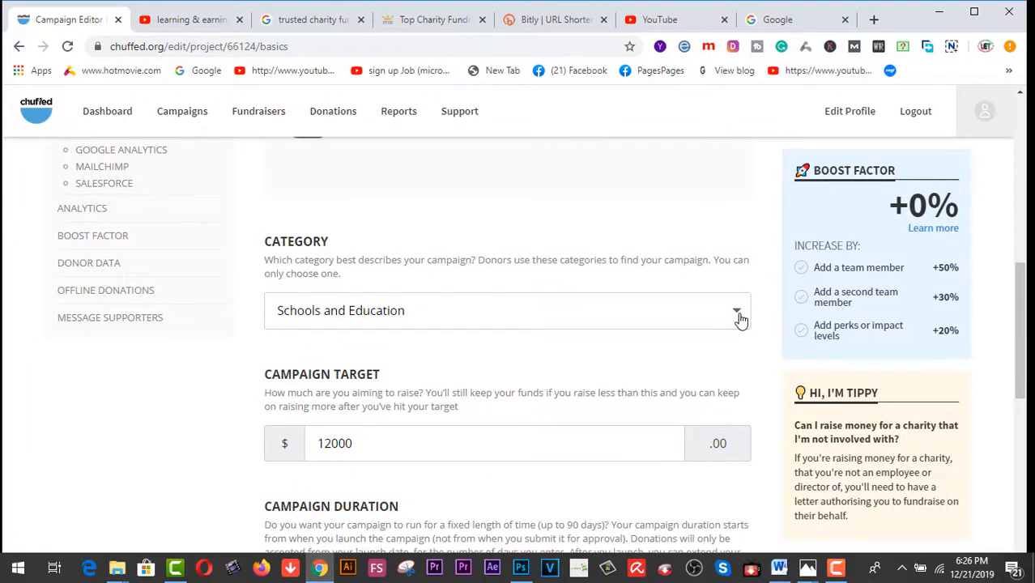
{"action": "scroll", "scroll_direction": "down", "scroll_amount": 3}
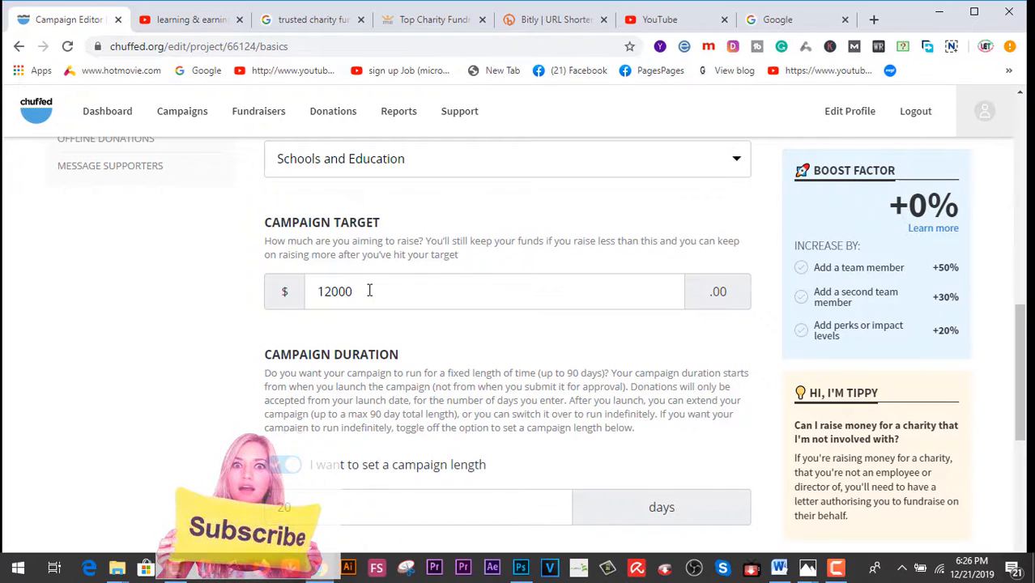
Step: Change the campaign target to 15000 and the campaign length to 25 days
{"action": "left_click", "coordinate": [282, 463]}
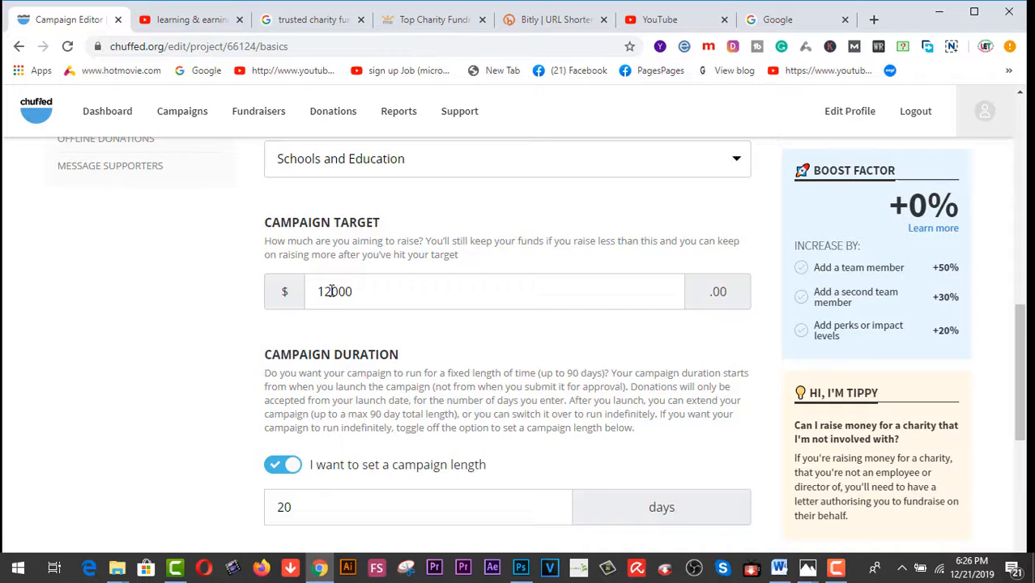
{"action": "left_click", "coordinate": [496, 291]}
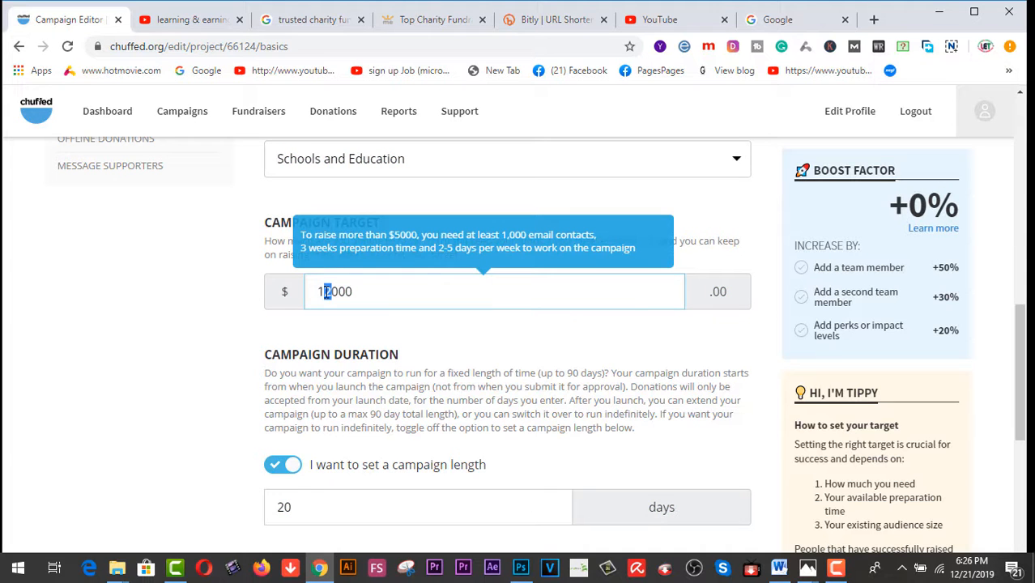
{"action": "type", "text": "5000"}
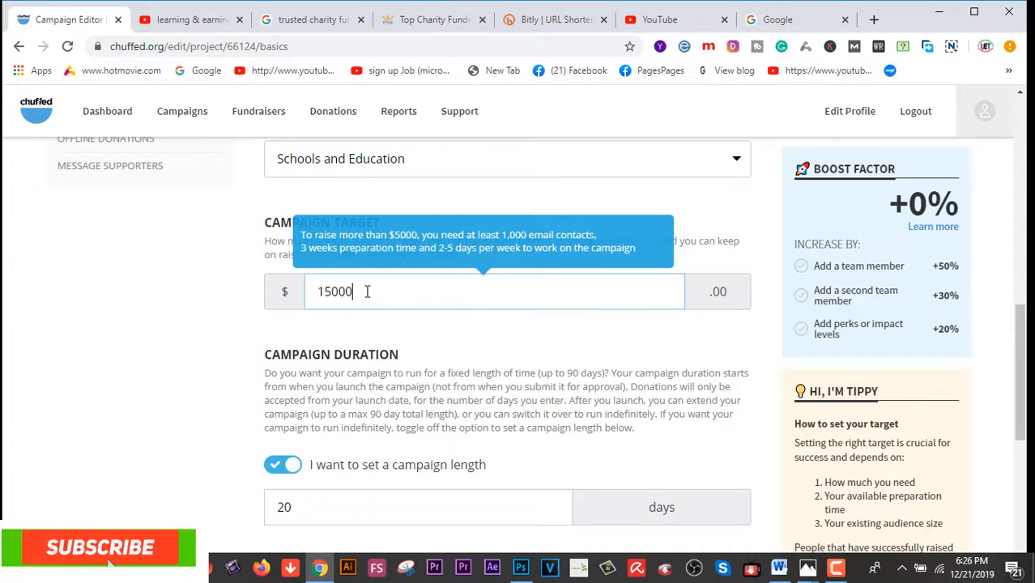
{"action": "scroll", "scroll_direction": "down", "scroll_amount": 3}
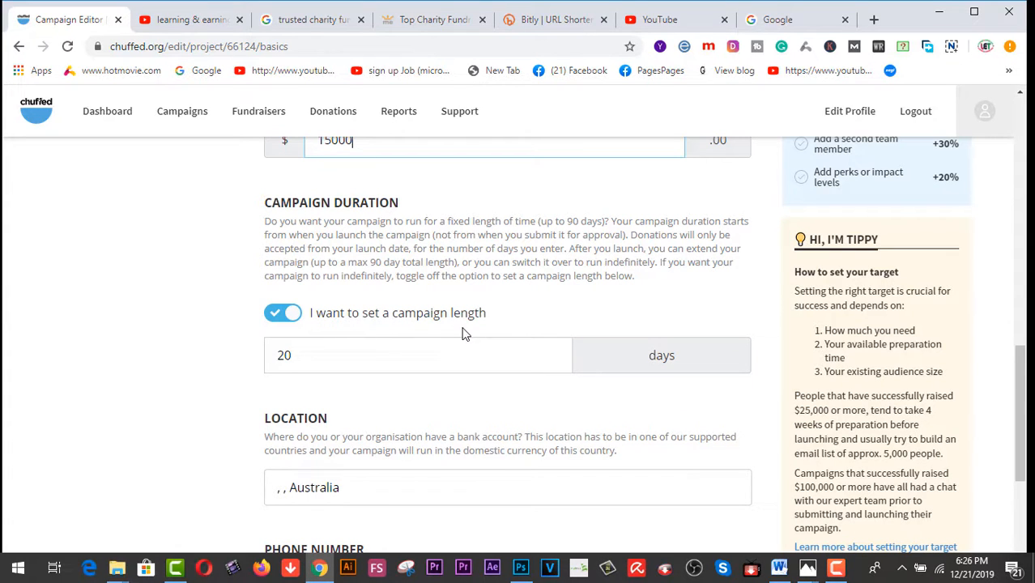
{"action": "left_click", "coordinate": [418, 355]}
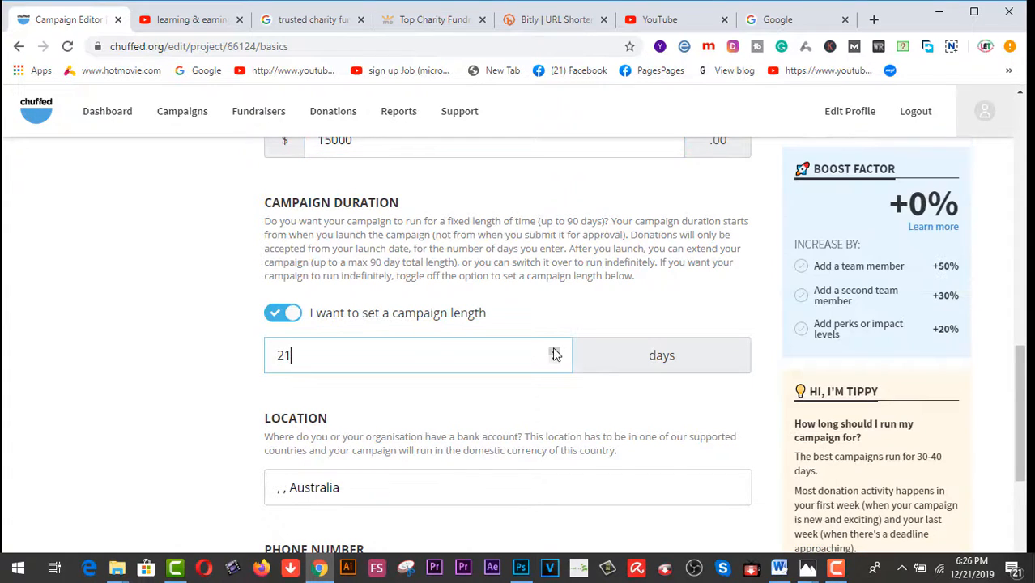
{"action": "type", "text": "24"}
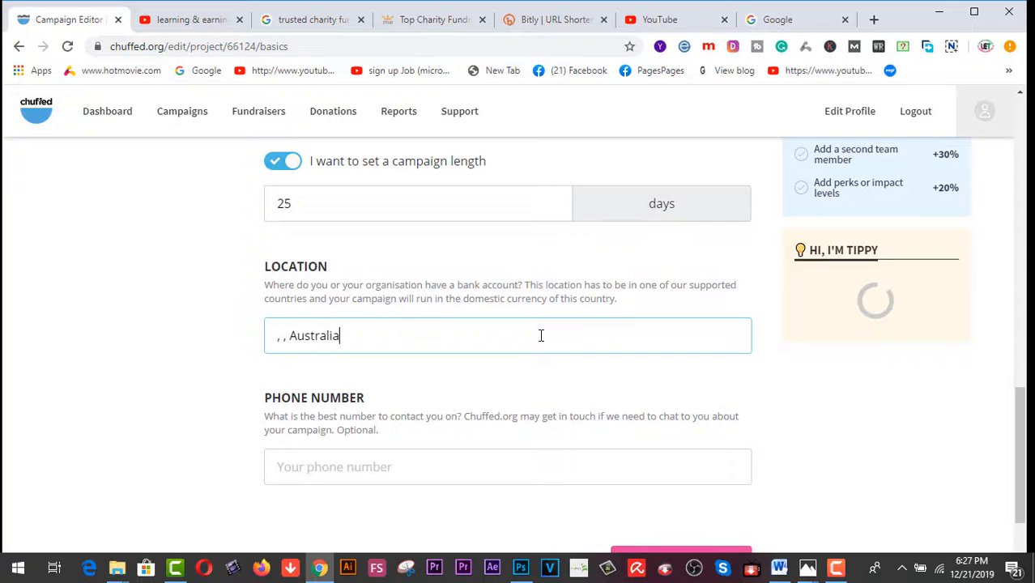
Step: Add the location and a contact phone number, then save Basics to reach Page Content
{"action": "left_click", "coordinate": [509, 336]}
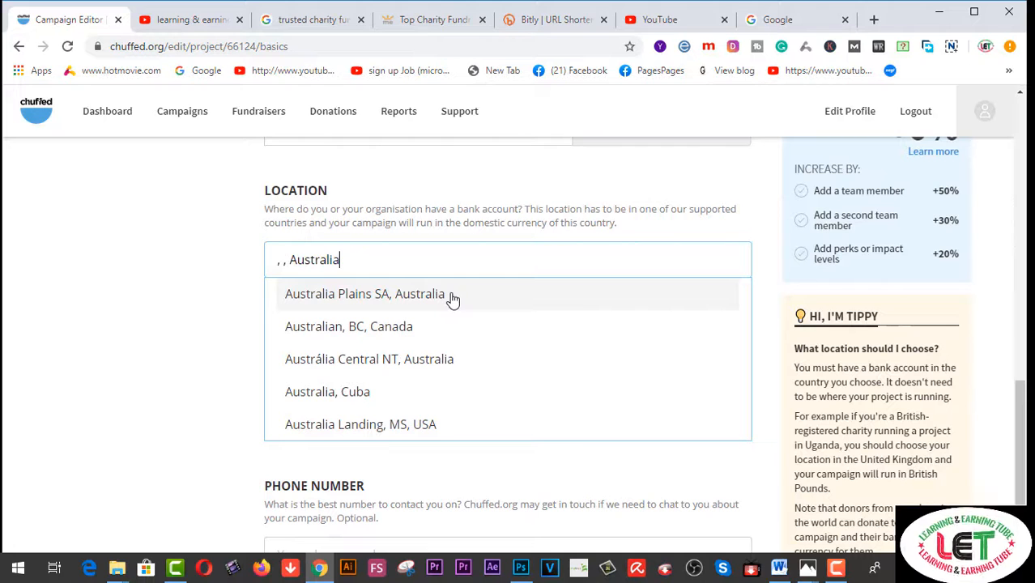
{"action": "left_click", "coordinate": [364, 293]}
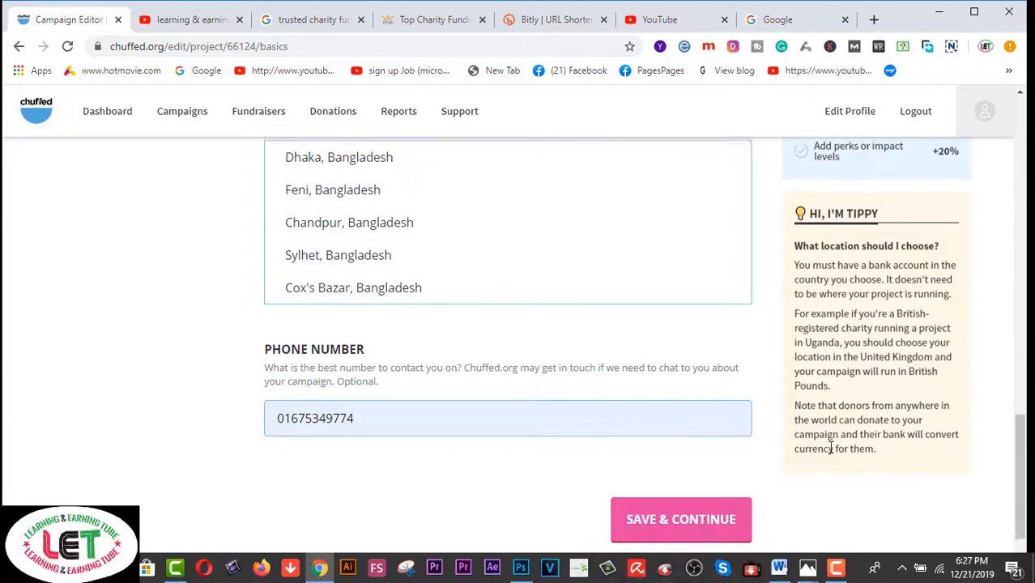
{"action": "left_click", "coordinate": [680, 518]}
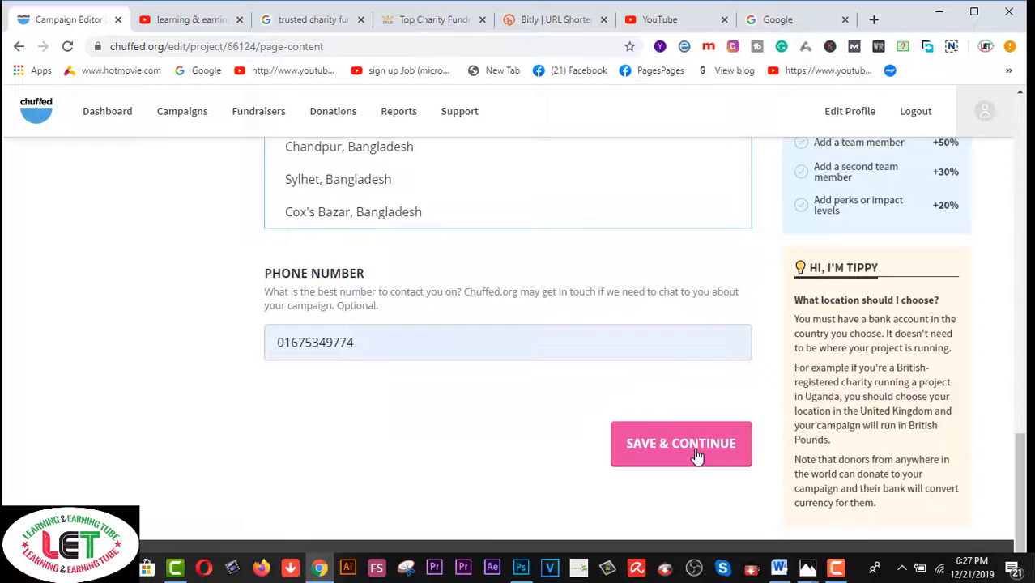
{"action": "left_click", "coordinate": [680, 443]}
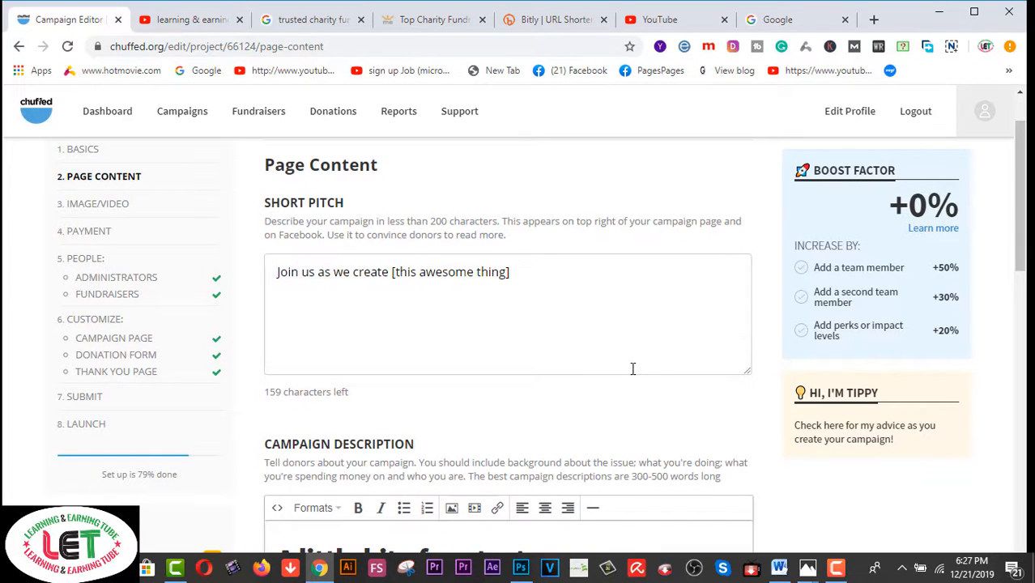
{"action": "mouse_move", "coordinate": [589, 317]}
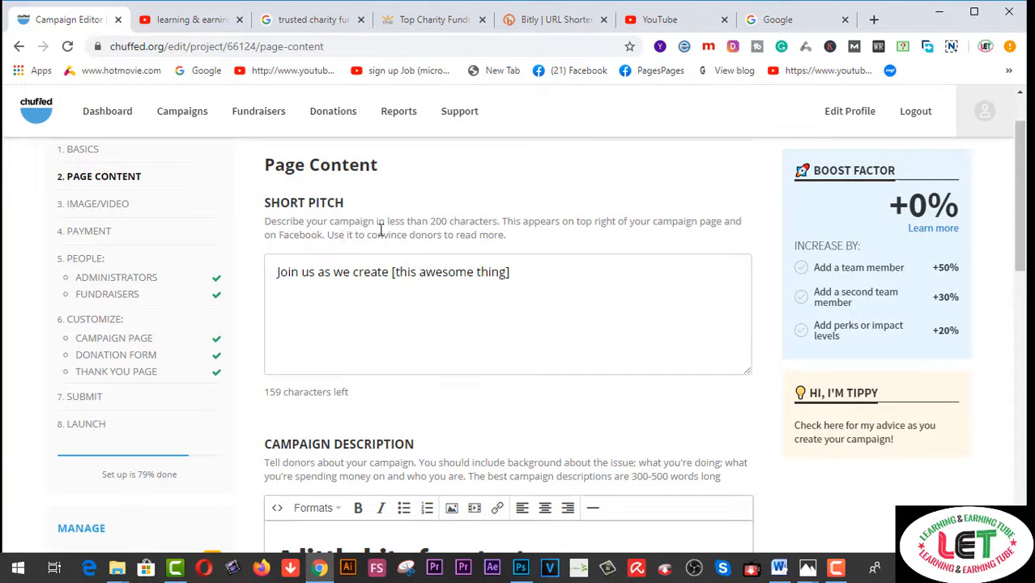
{"action": "mouse_move", "coordinate": [476, 230]}
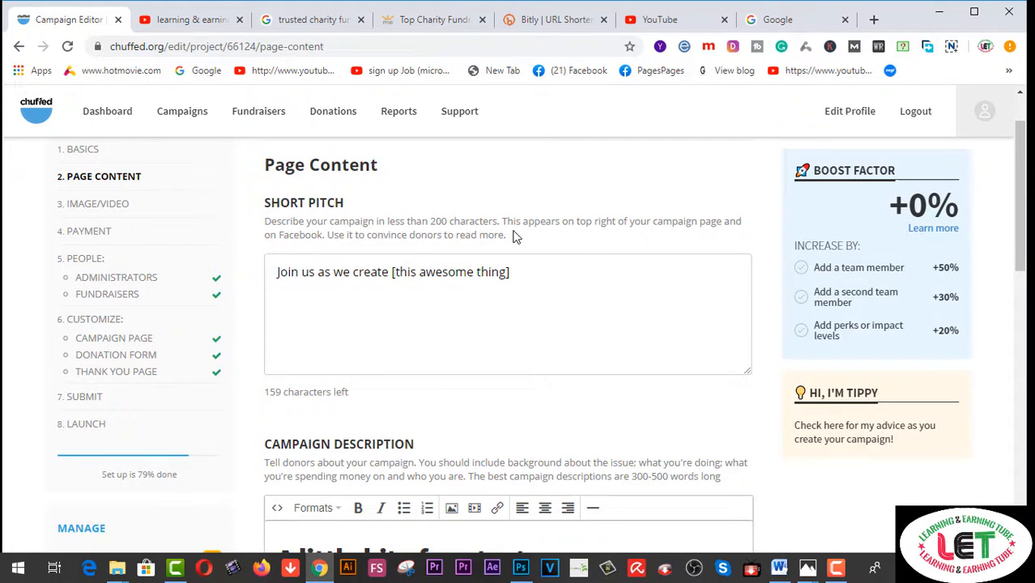
{"action": "mouse_move", "coordinate": [336, 251]}
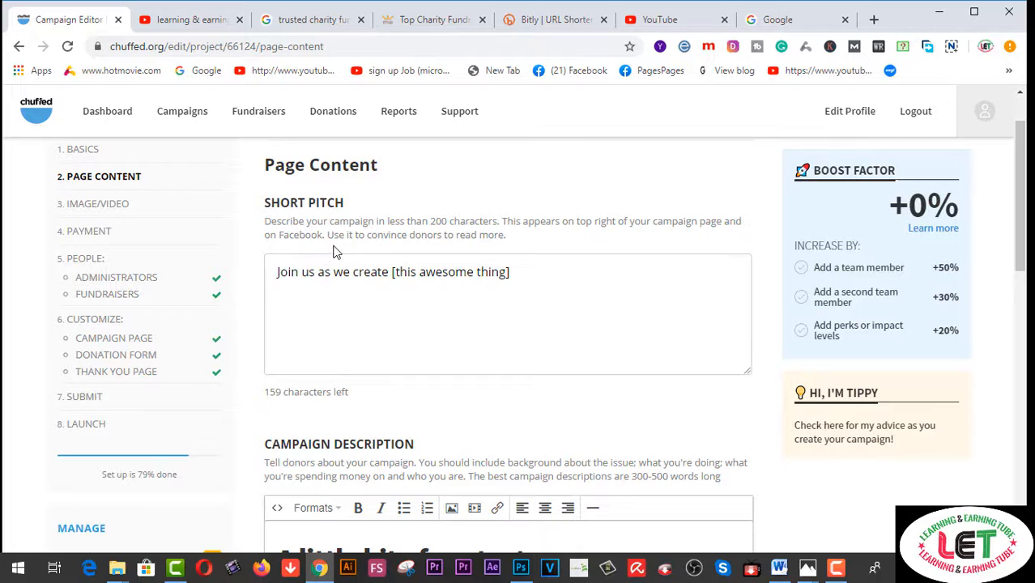
{"action": "mouse_move", "coordinate": [421, 249]}
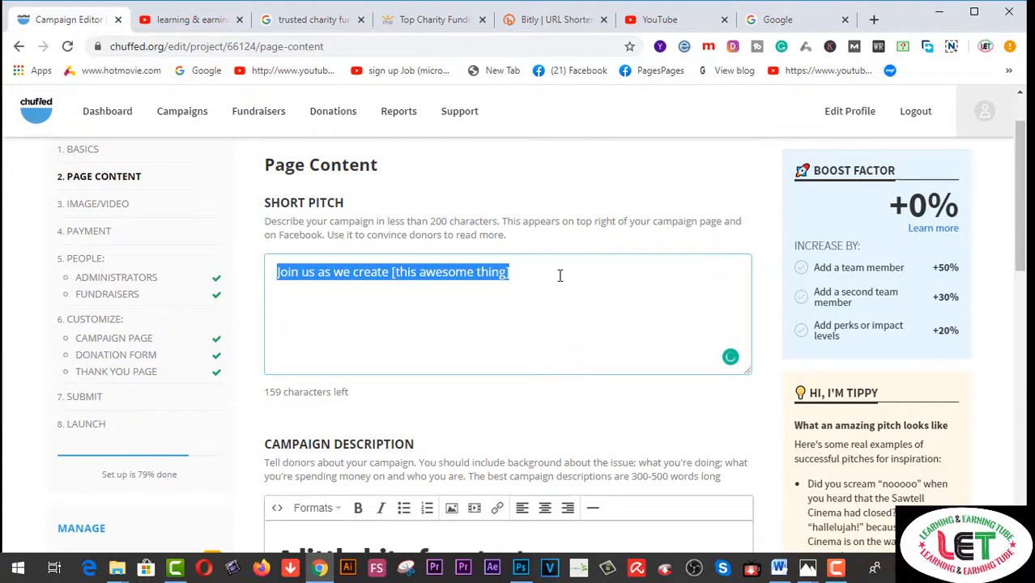
Step: Write the 'I am a student… help me please as soon as possible' short pitch
{"action": "type", "text": "I AM A"}
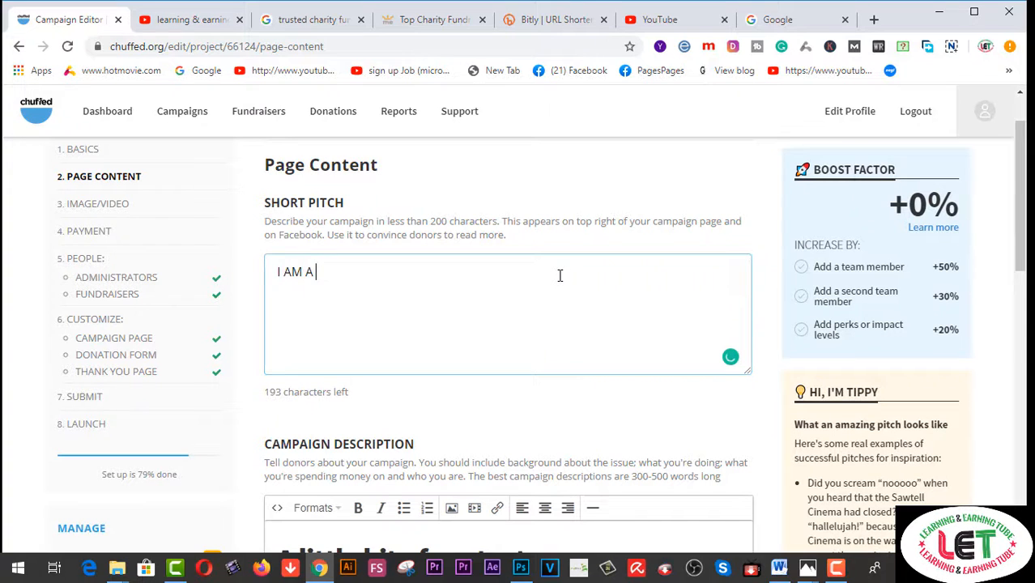
{"action": "type", "text": "STU"}
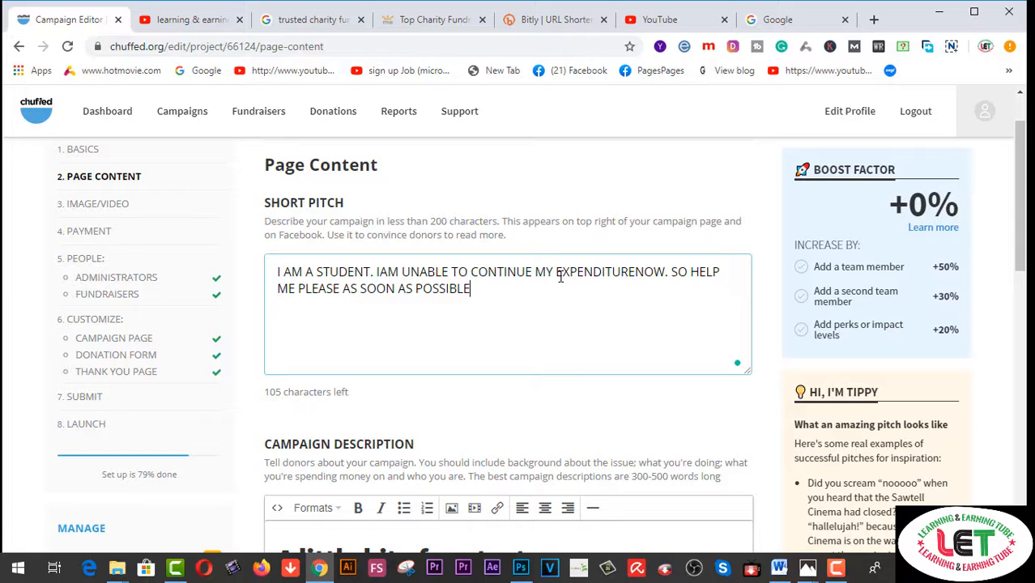
{"action": "type", "text": "."}
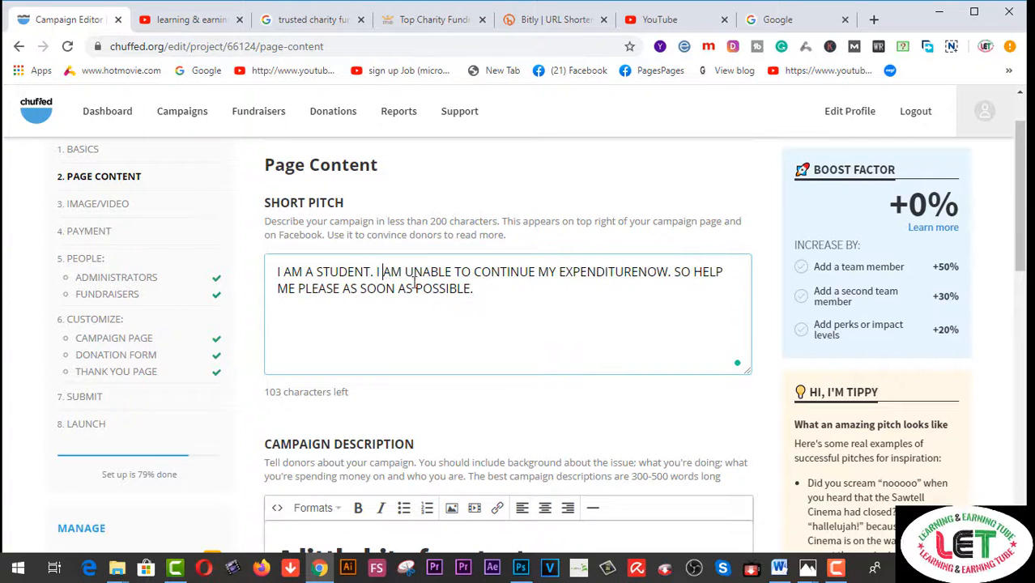
{"action": "mouse_move", "coordinate": [672, 258]}
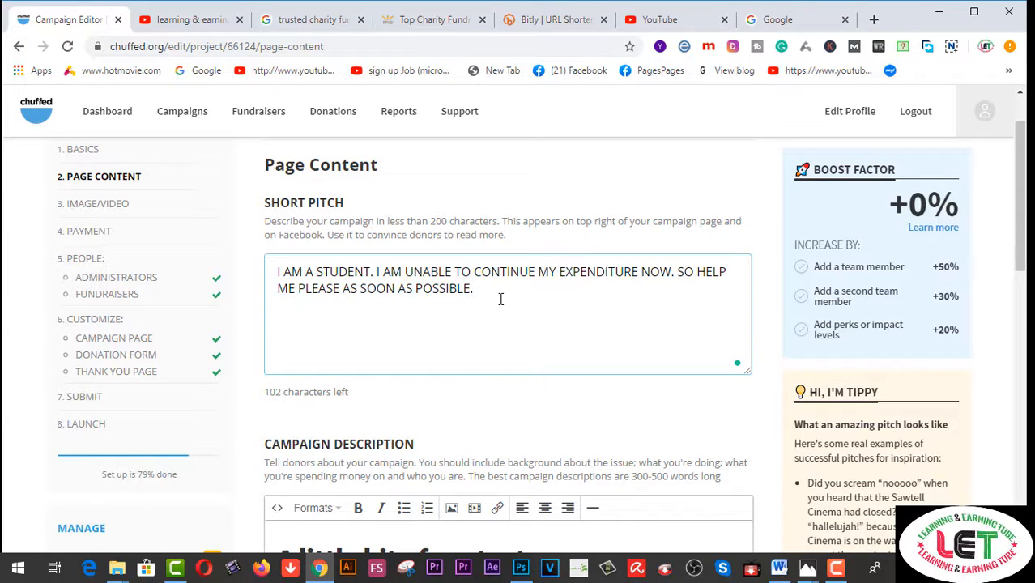
{"action": "scroll", "scroll_direction": "down", "scroll_amount": 3}
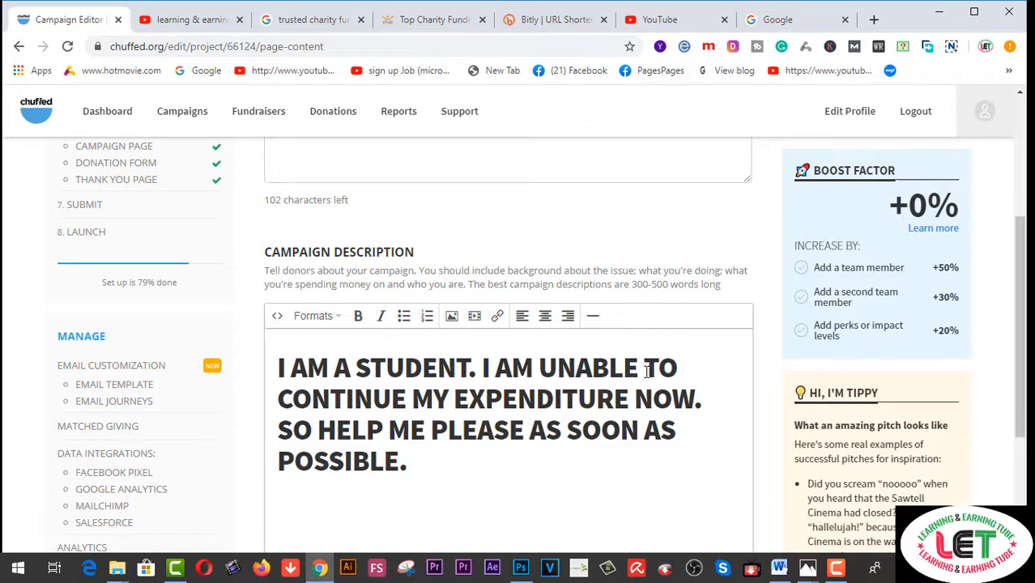
{"action": "mouse_move", "coordinate": [648, 305]}
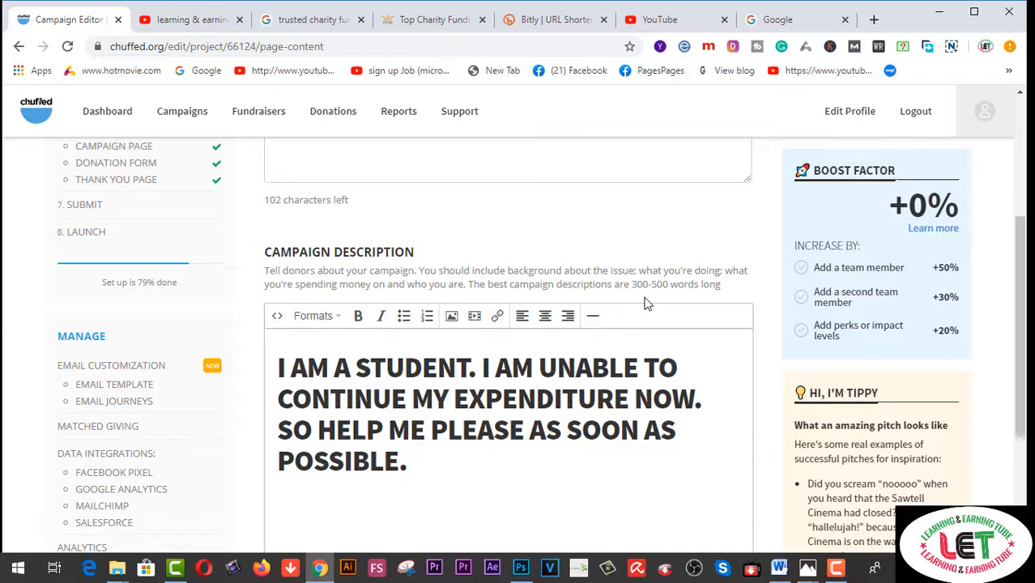
Step: Save the Page Content step and continue to the Image/Video step
{"action": "left_click", "coordinate": [408, 460]}
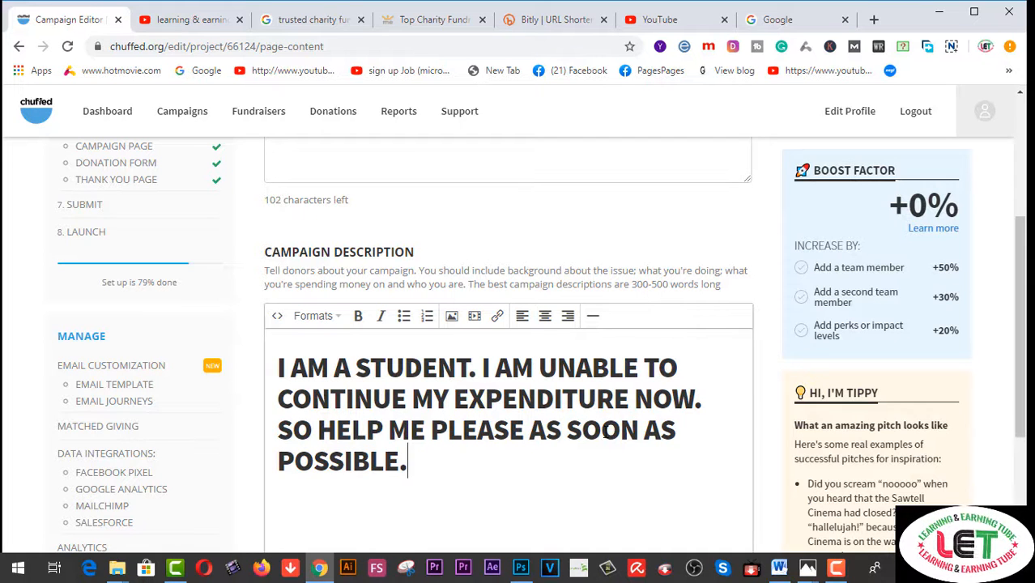
{"action": "scroll", "scroll_direction": "down", "scroll_amount": 3}
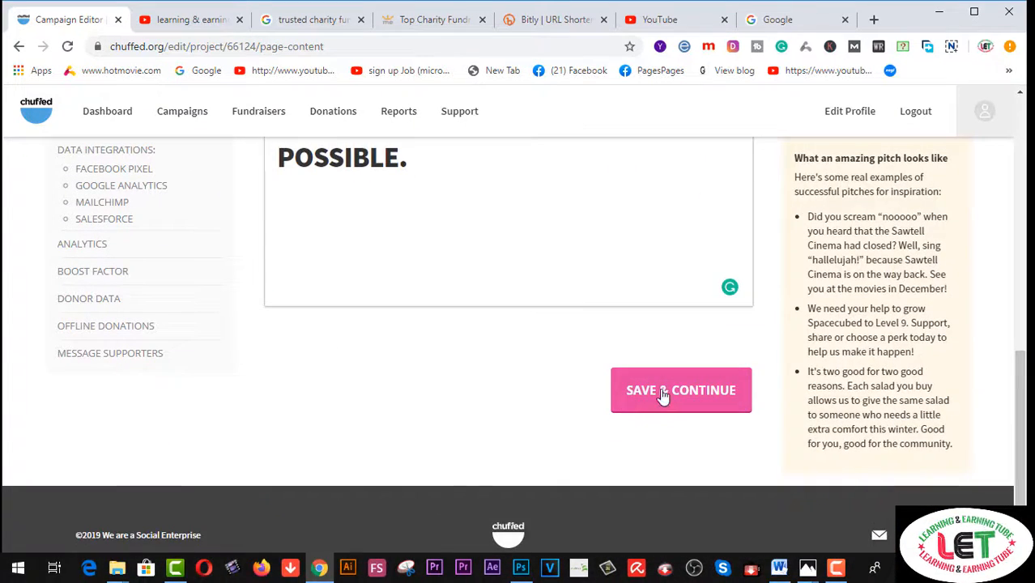
{"action": "left_click", "coordinate": [680, 389]}
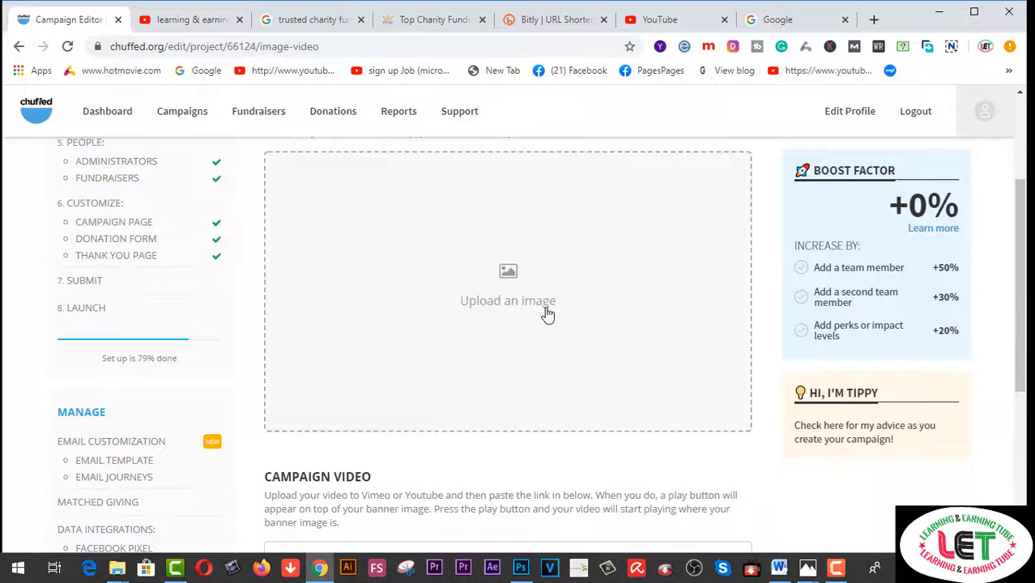
{"action": "left_click", "coordinate": [508, 300]}
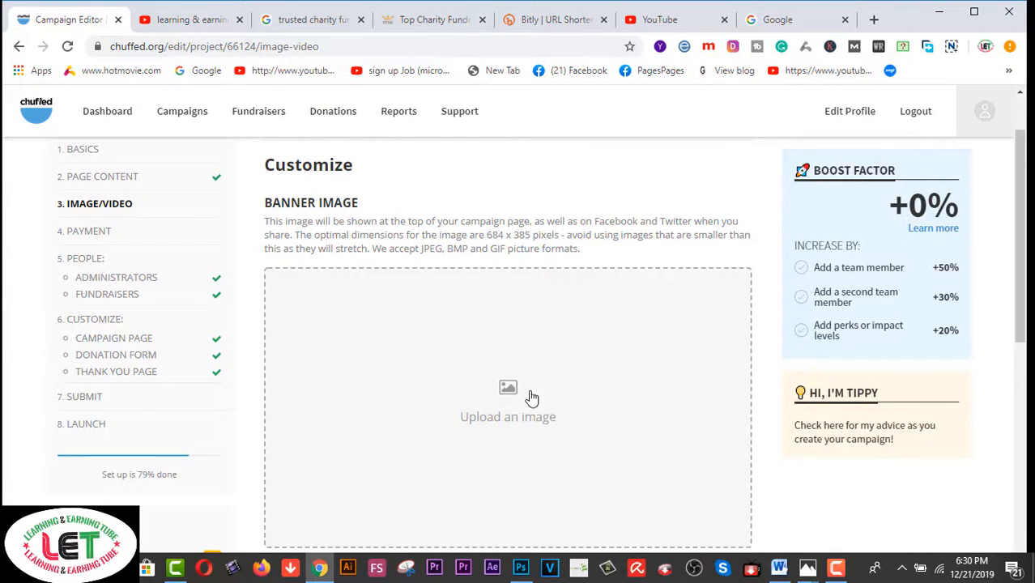
{"action": "mouse_move", "coordinate": [472, 352]}
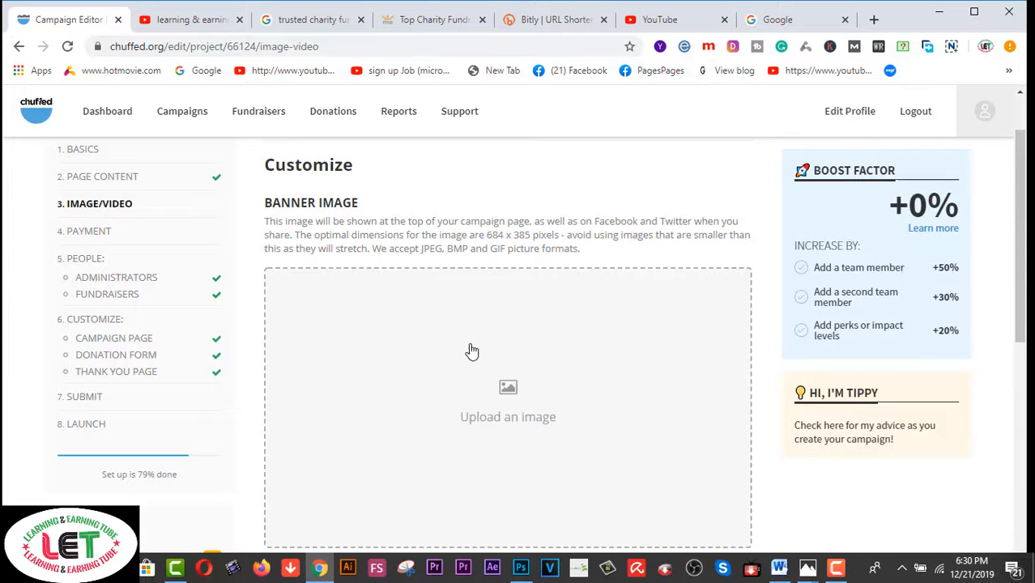
{"action": "mouse_move", "coordinate": [458, 274]}
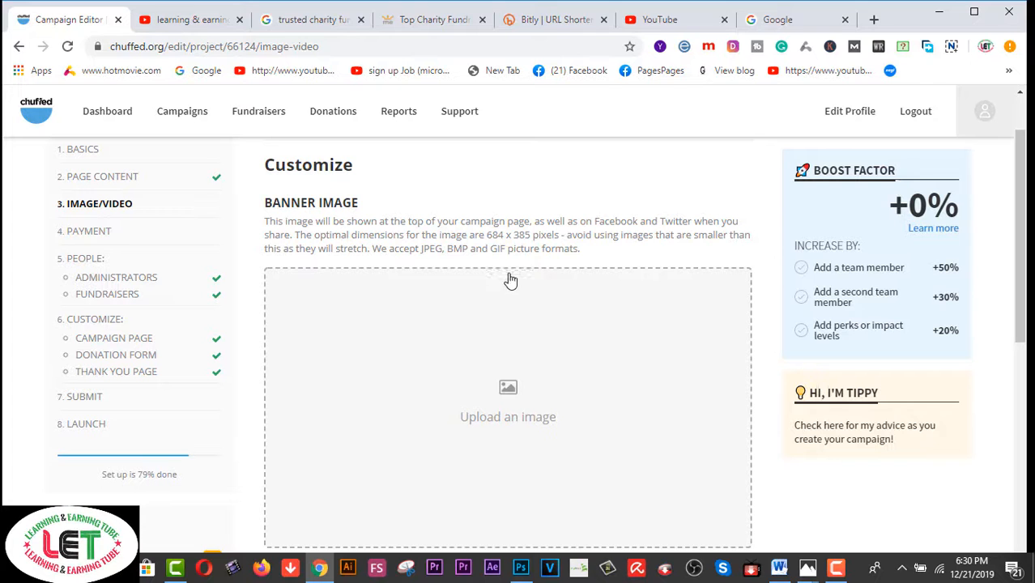
{"action": "scroll", "scroll_direction": "down", "scroll_amount": 3}
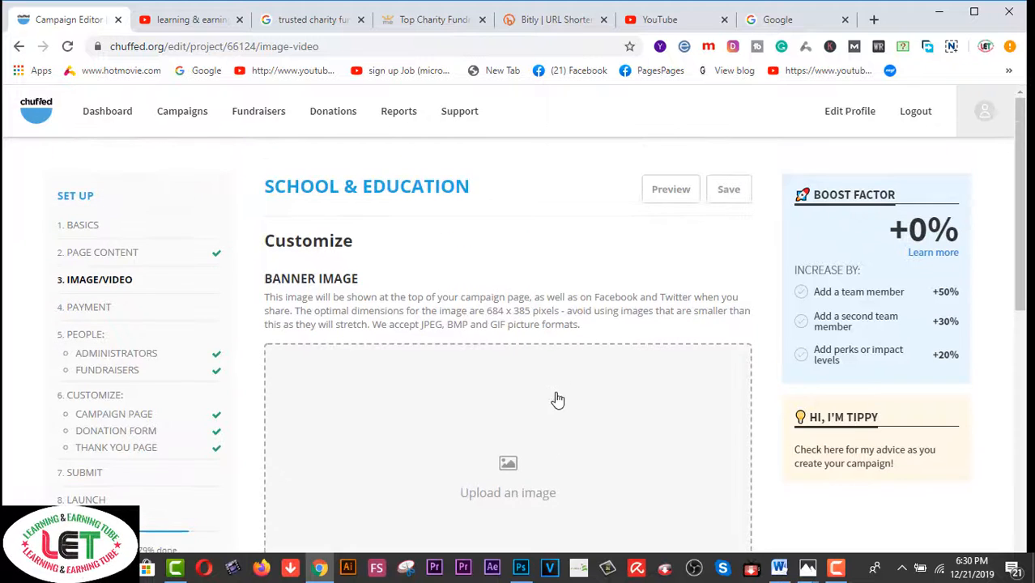
{"action": "scroll", "scroll_direction": "down", "scroll_amount": 3}
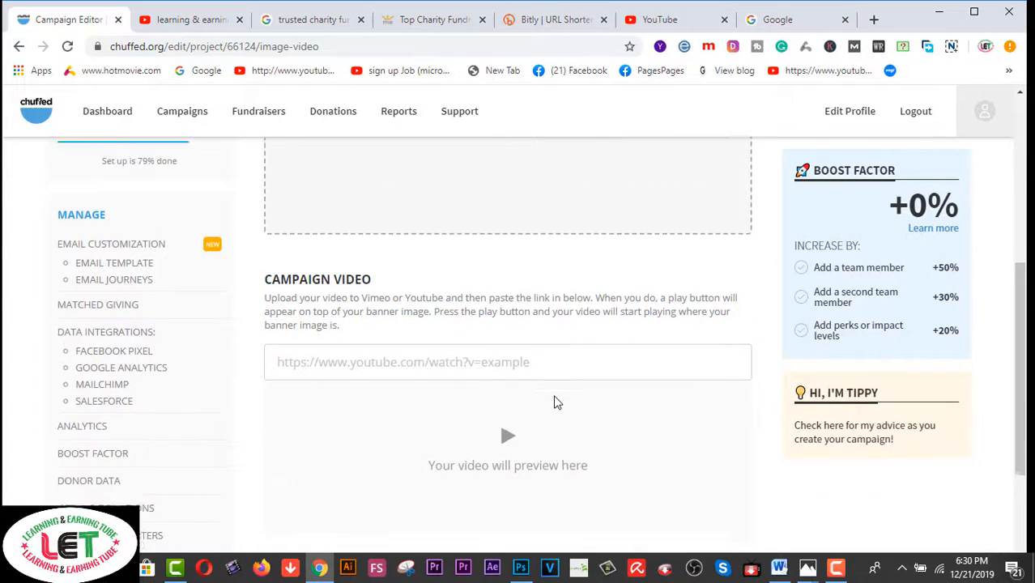
{"action": "scroll", "scroll_direction": "down", "scroll_amount": 3}
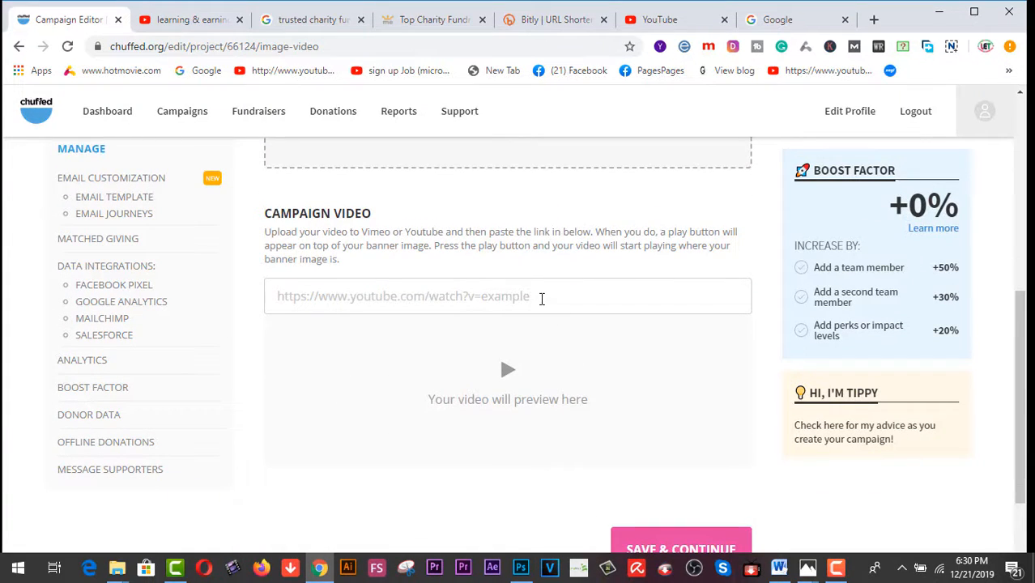
{"action": "scroll", "scroll_direction": "down", "scroll_amount": 3}
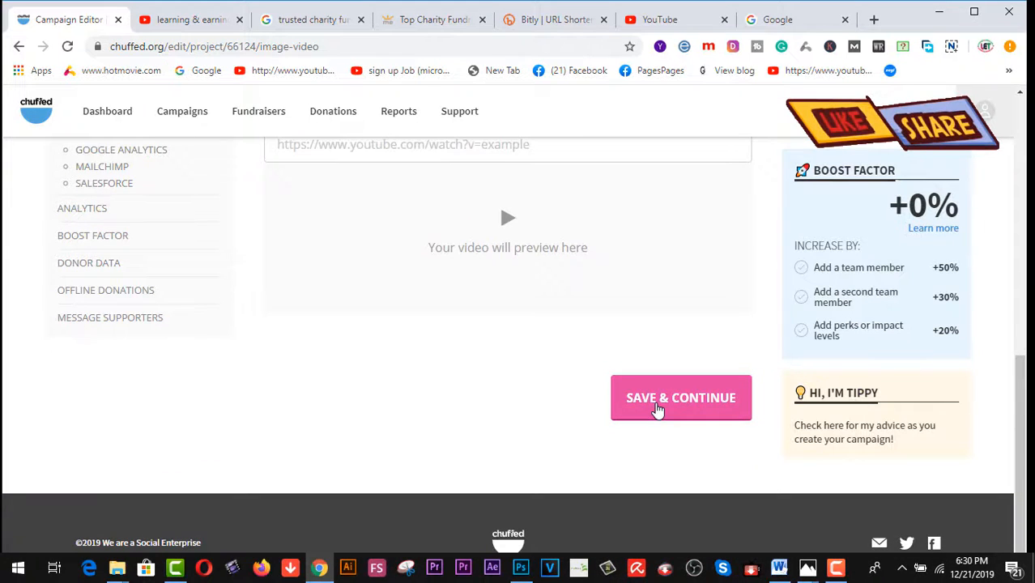
{"action": "mouse_move", "coordinate": [620, 343]}
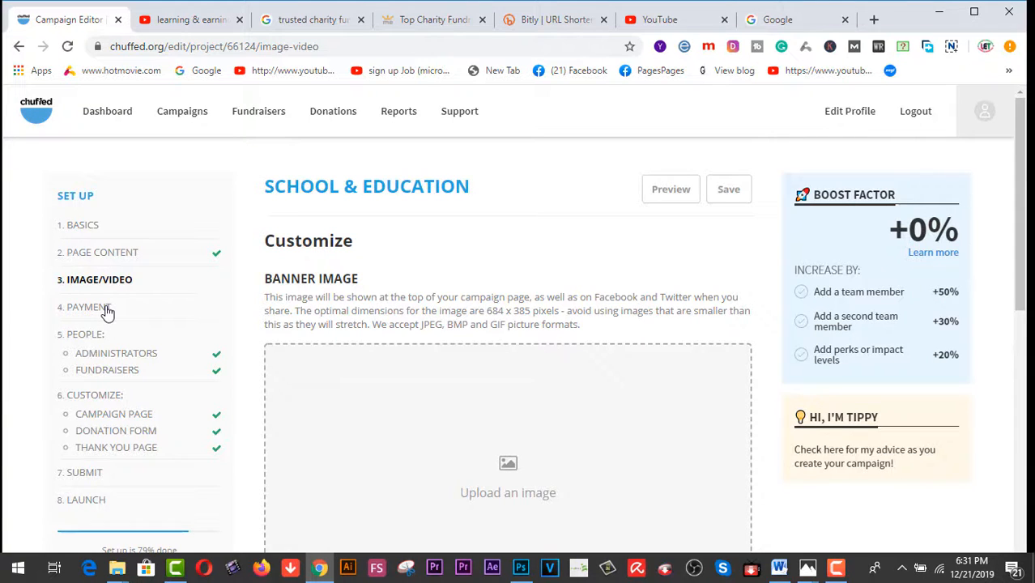
{"action": "mouse_move", "coordinate": [120, 319]}
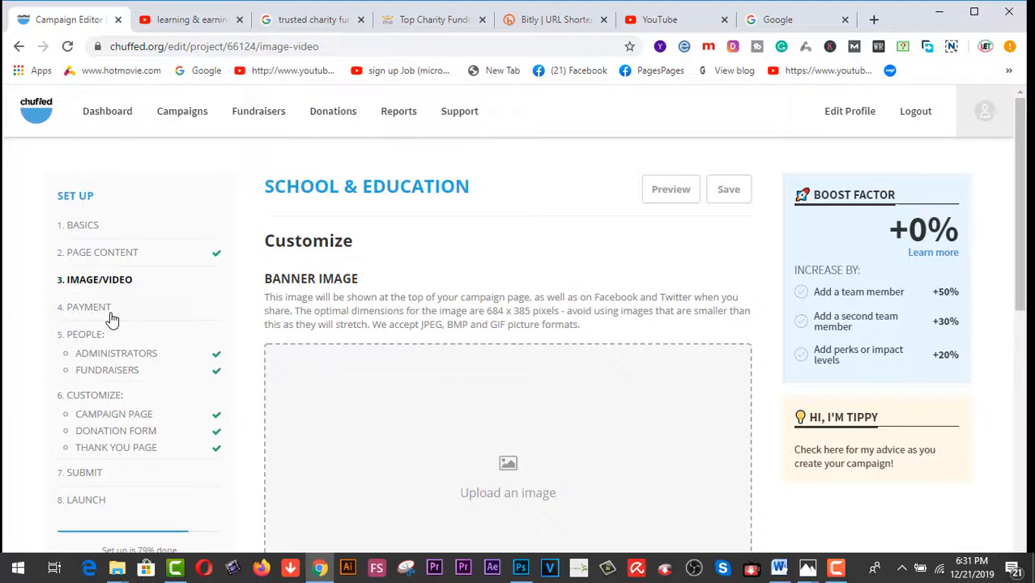
{"action": "scroll", "scroll_direction": "down", "scroll_amount": 3}
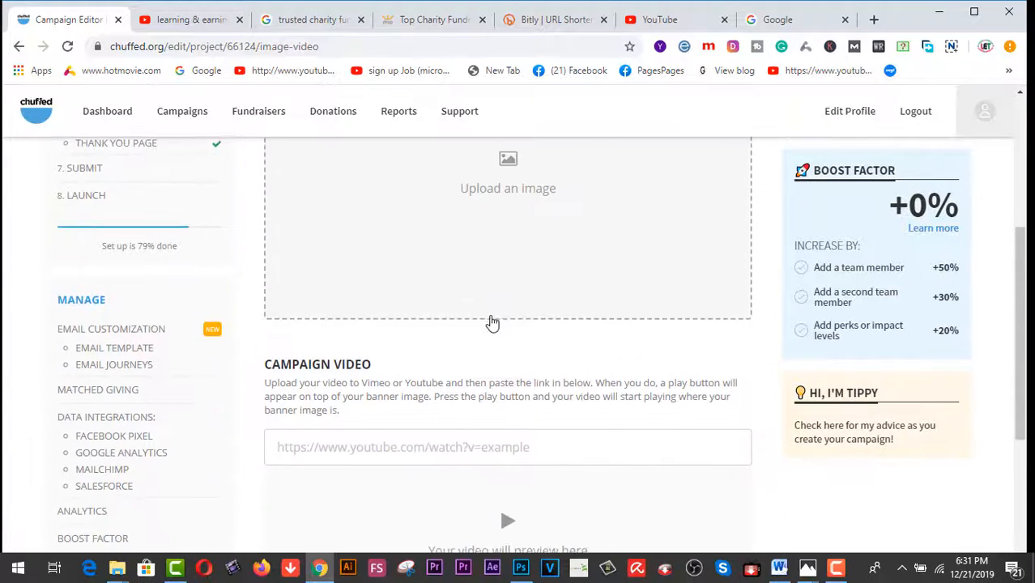
{"action": "scroll", "scroll_direction": "down", "scroll_amount": 3}
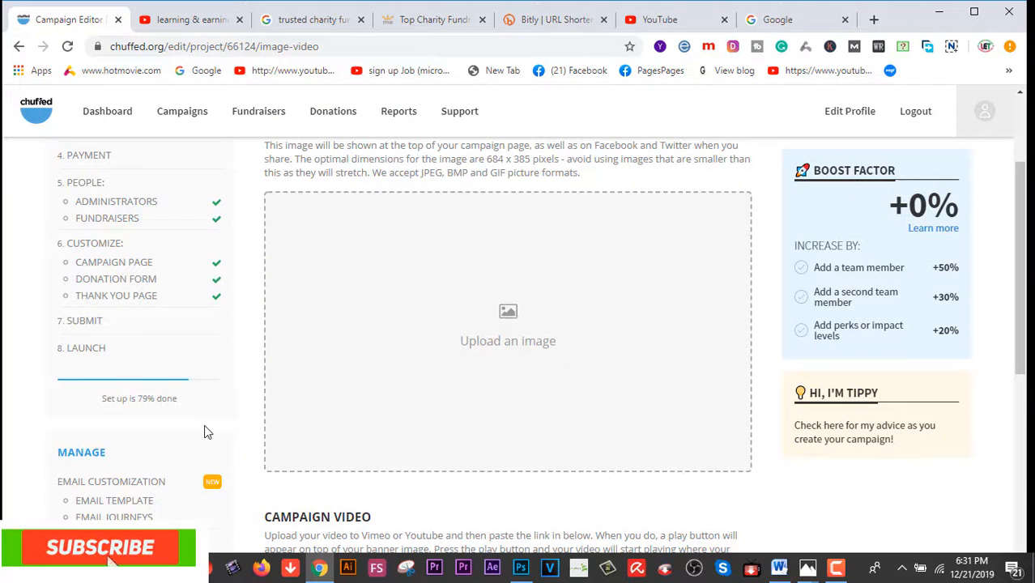
{"action": "scroll", "scroll_direction": "down", "scroll_amount": 3}
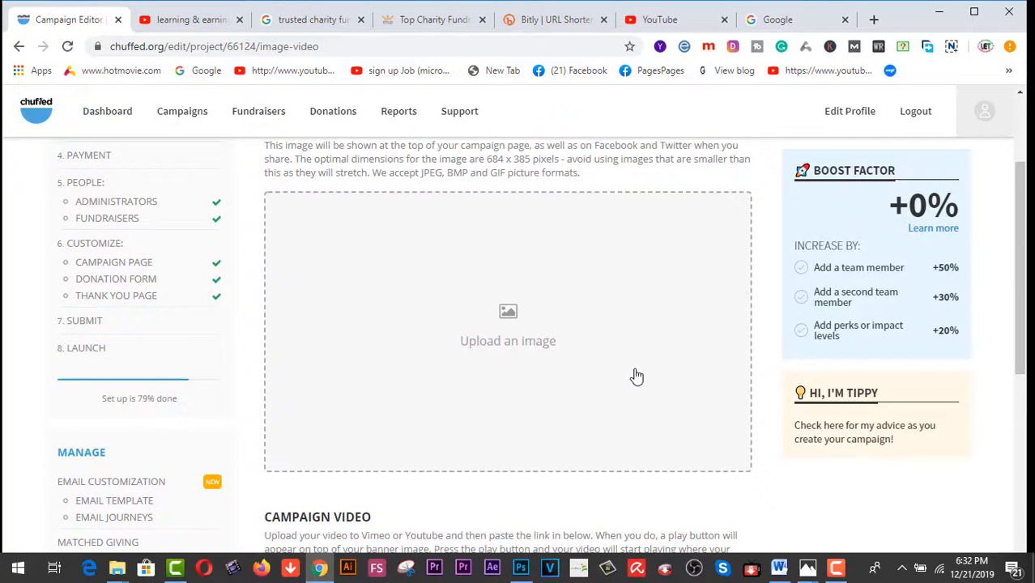
{"action": "scroll", "scroll_direction": "down", "scroll_amount": 3}
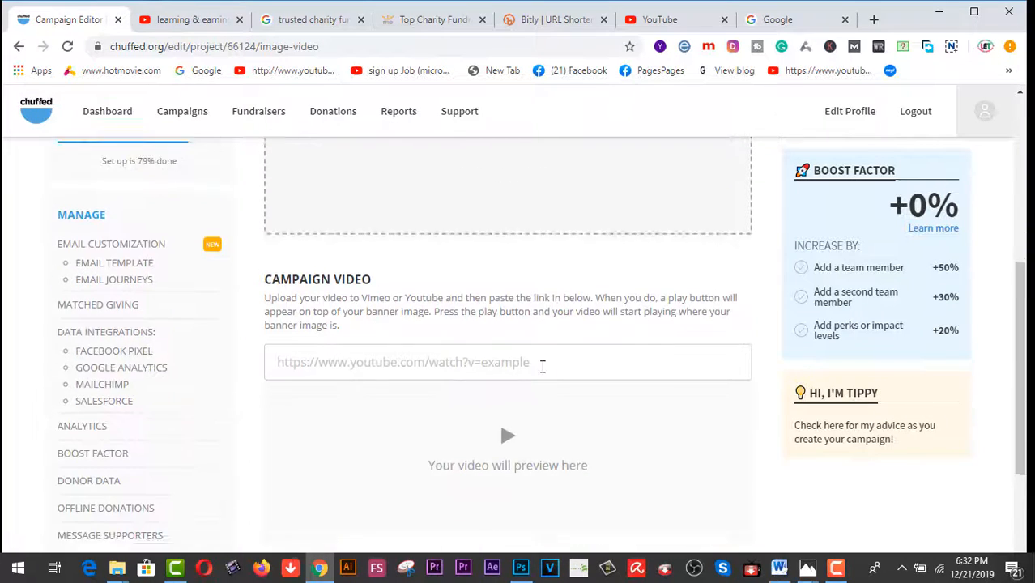
{"action": "scroll", "scroll_direction": "down", "scroll_amount": 3}
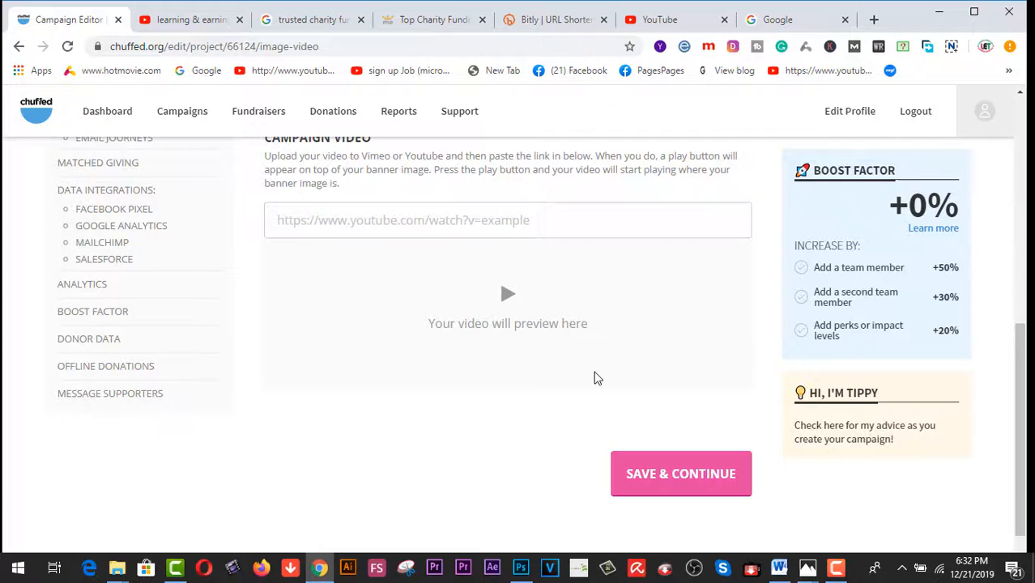
{"action": "left_click", "coordinate": [680, 473]}
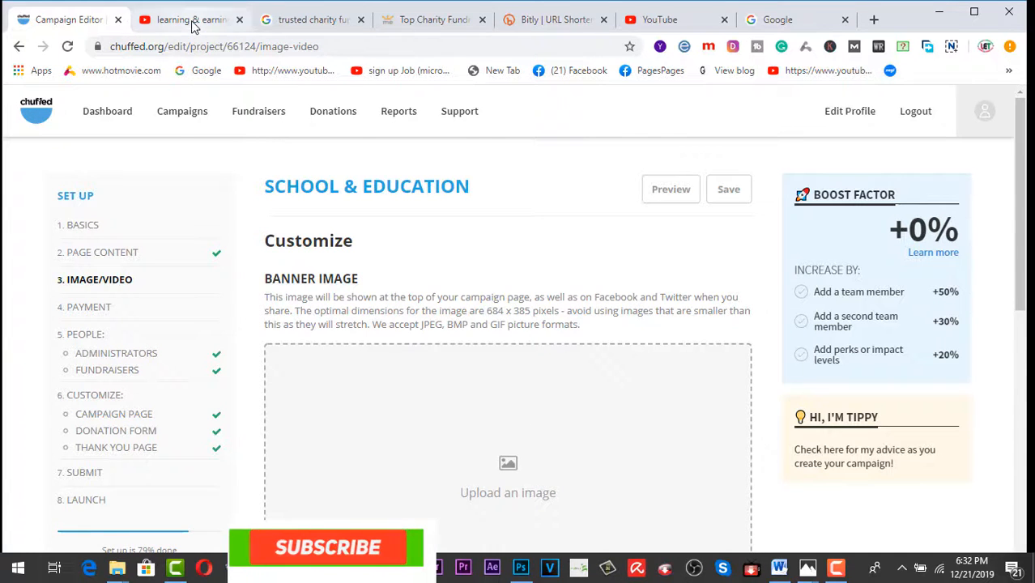
Step: Show the learning & earning tube channel page scrolled to its Uploads row
{"action": "left_click", "coordinate": [191, 19]}
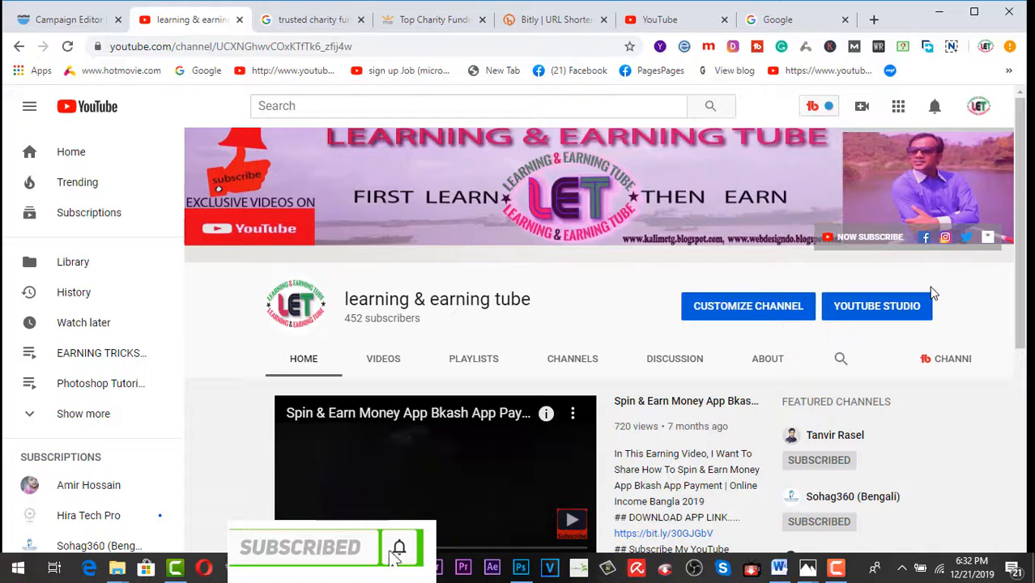
{"action": "mouse_move", "coordinate": [602, 343]}
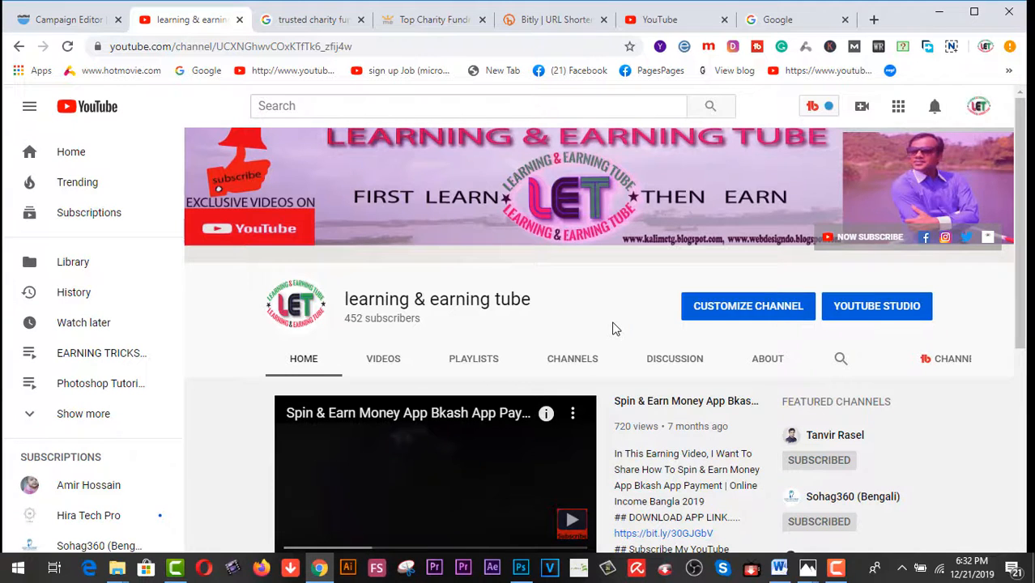
{"action": "scroll", "scroll_direction": "down", "scroll_amount": 3}
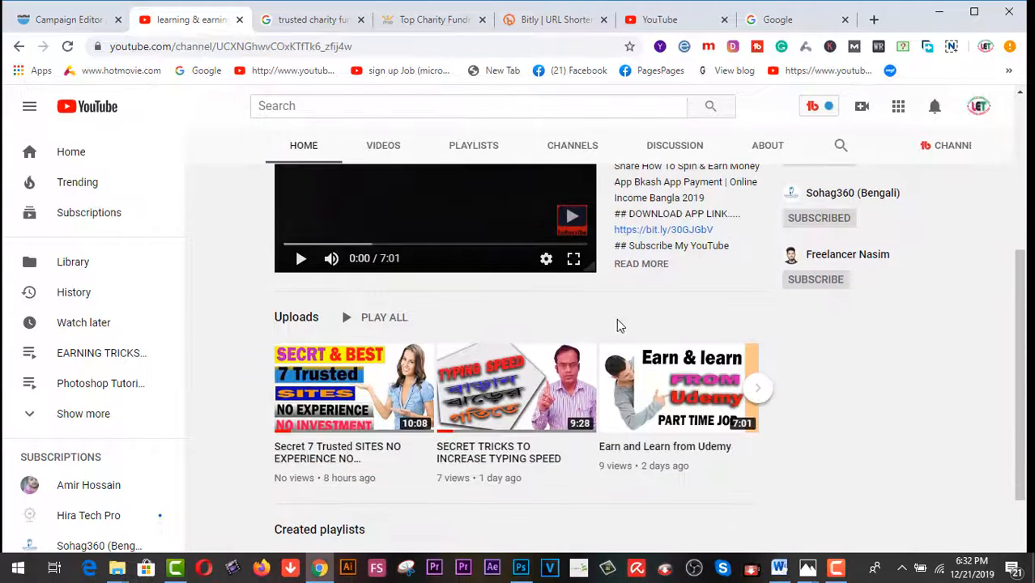
{"action": "mouse_move", "coordinate": [785, 335]}
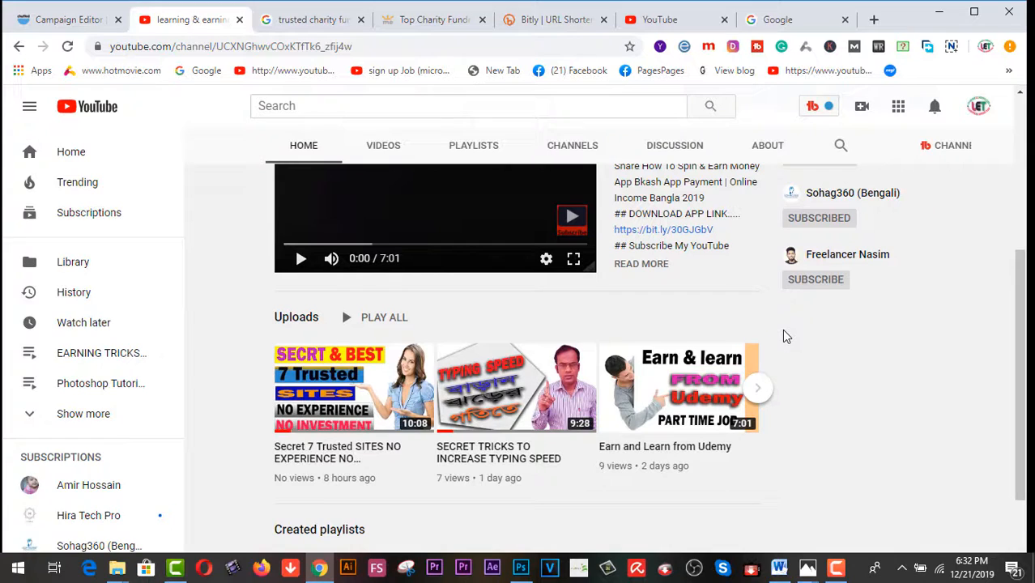